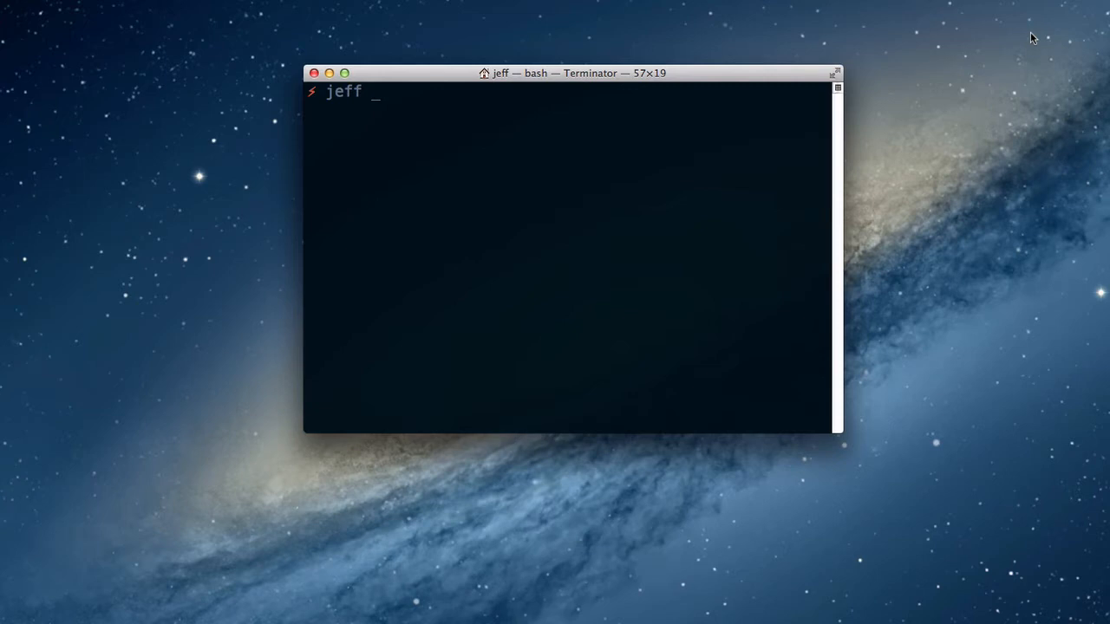
pyautogui.moveTo(517, 184)
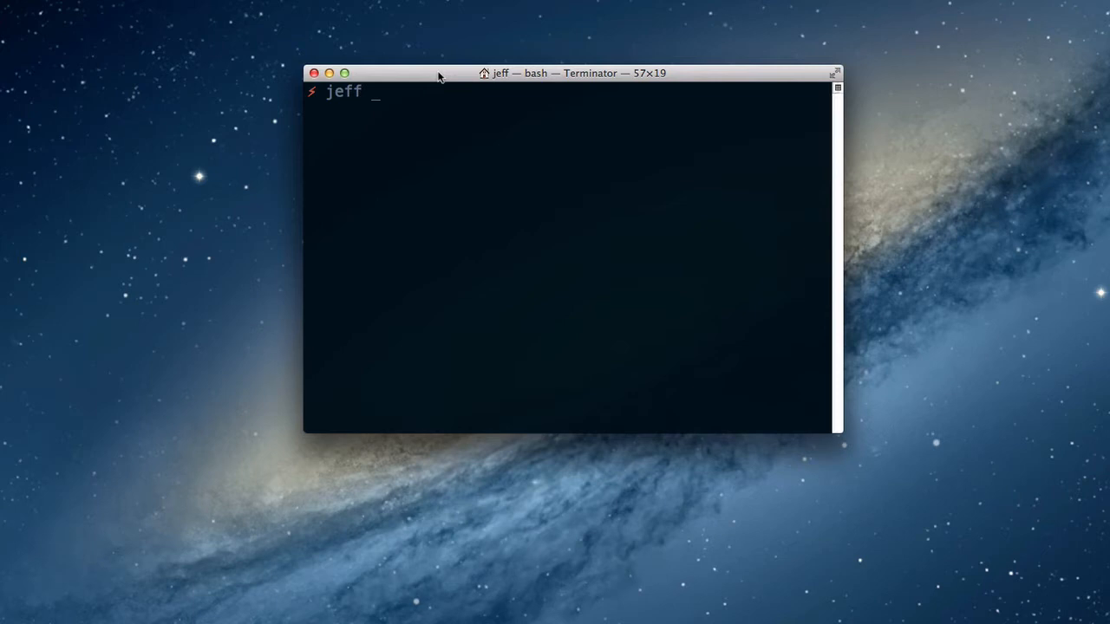
# Install roots globally with sudo npm install roots -g, entering the password when prompted.
pyautogui.write('sud')
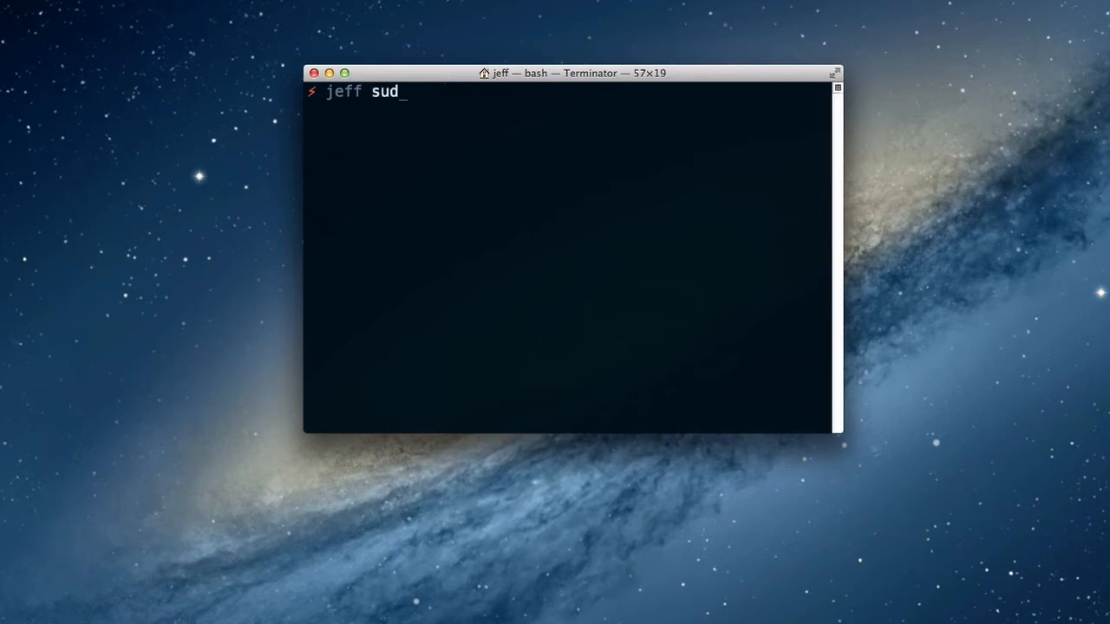
pyautogui.write('o npm in')
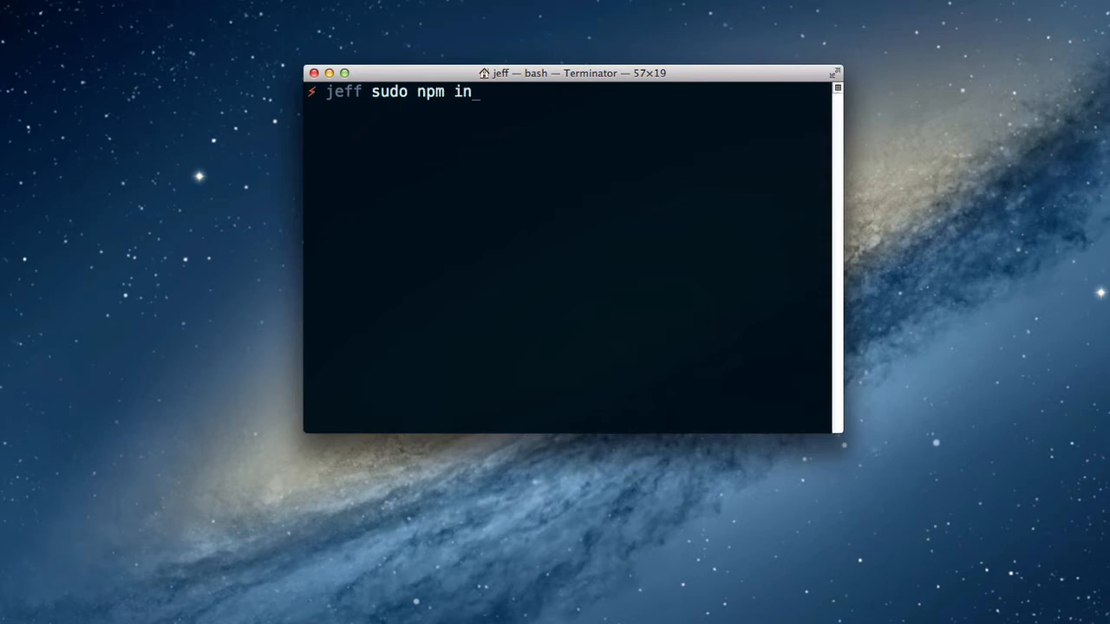
pyautogui.write('stall roo')
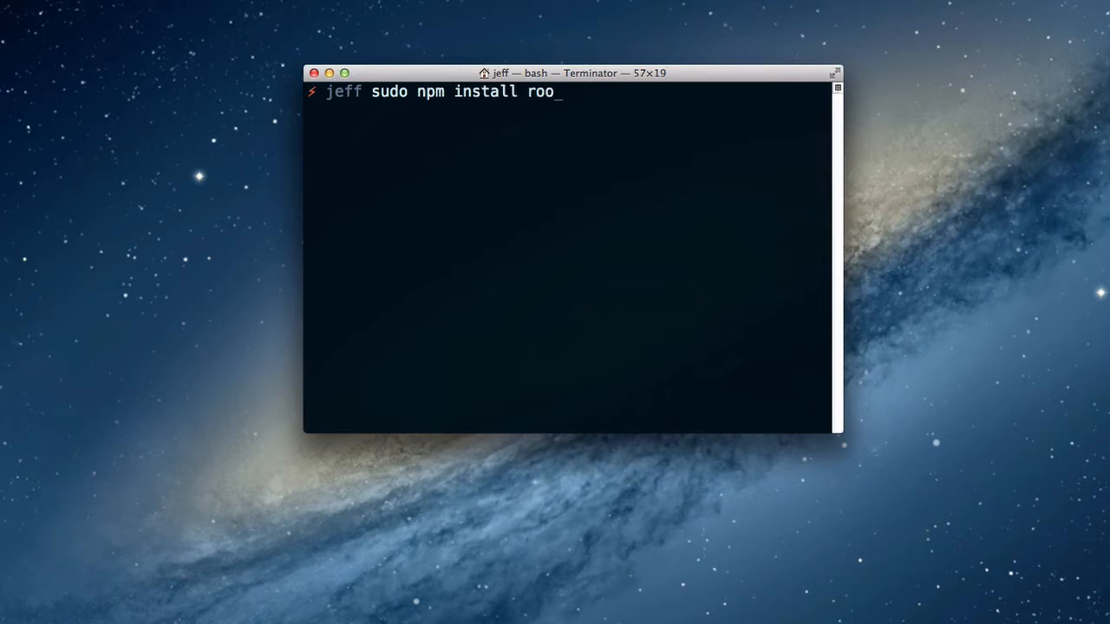
pyautogui.write('ts -g')
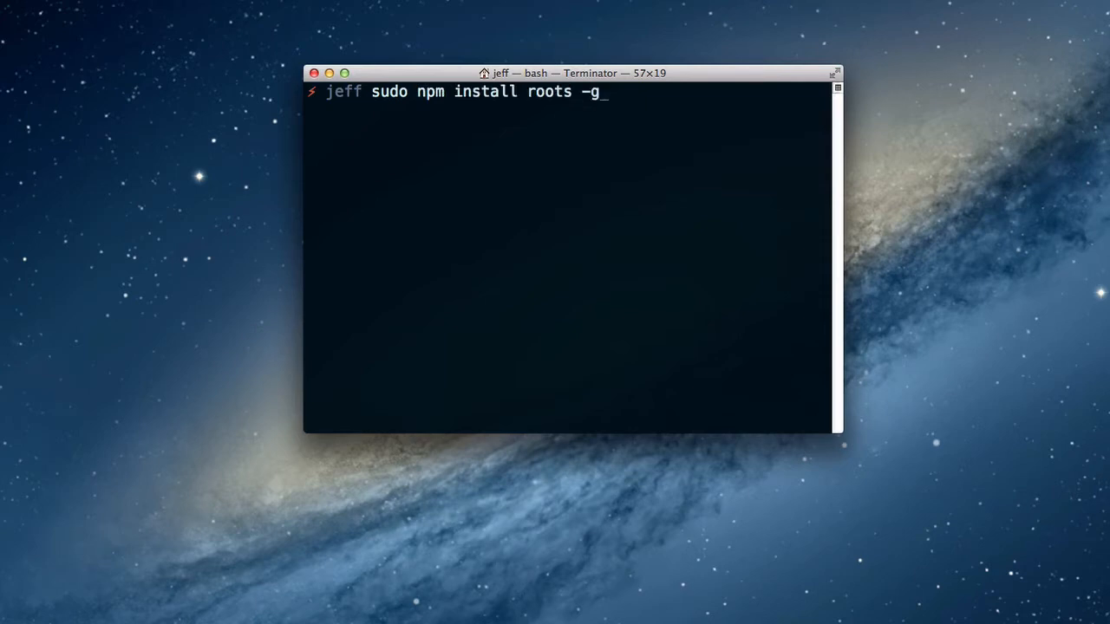
pyautogui.press('Return')
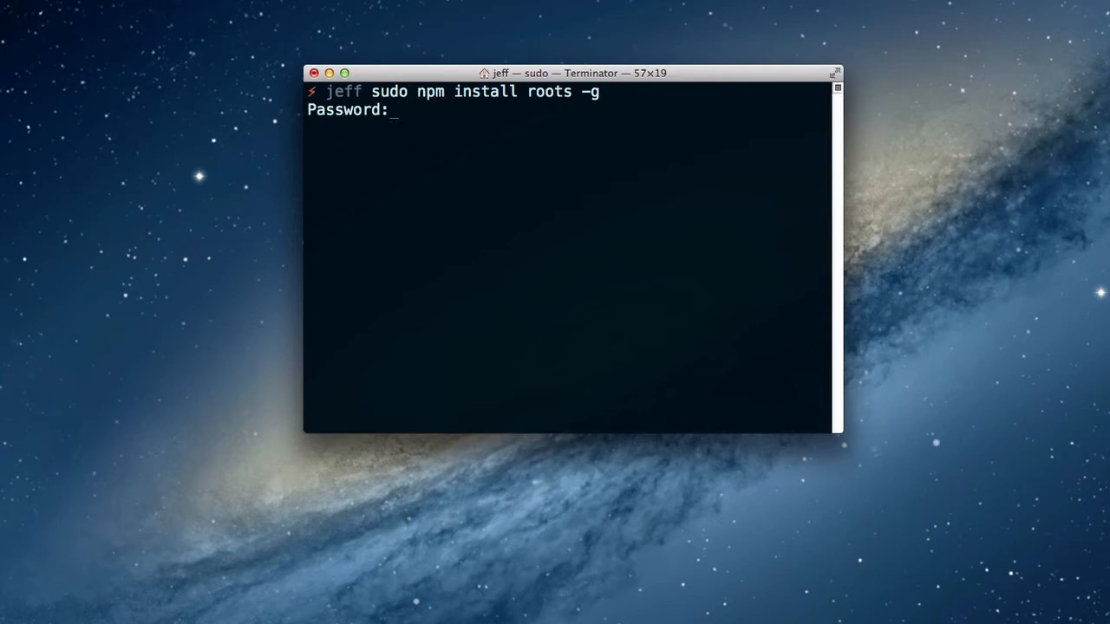
pyautogui.press('Return')
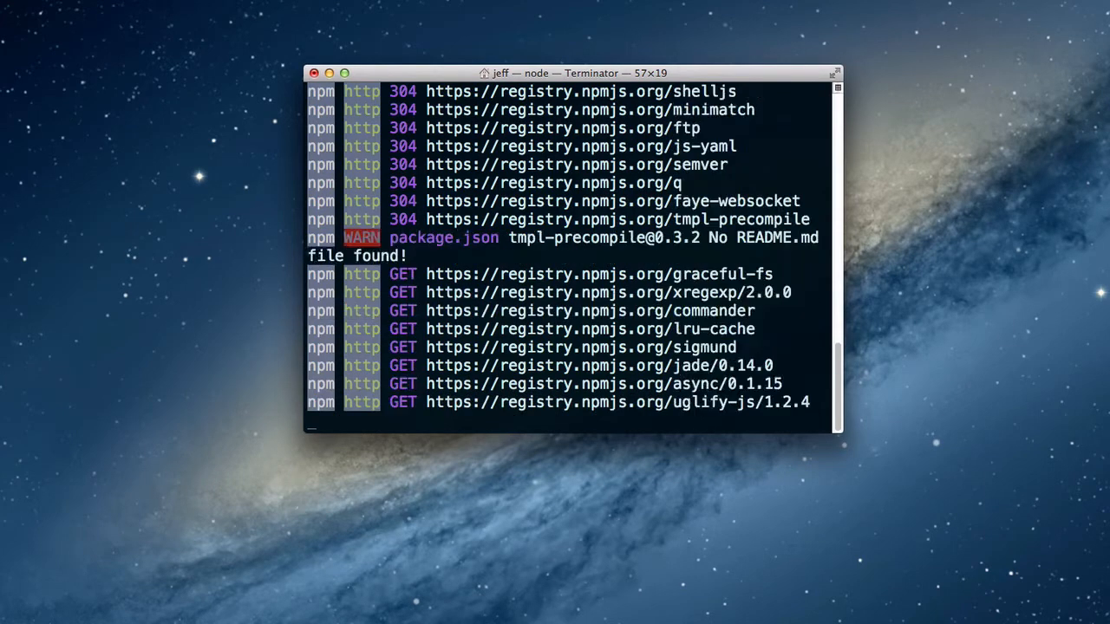
pyautogui.scroll(-3)
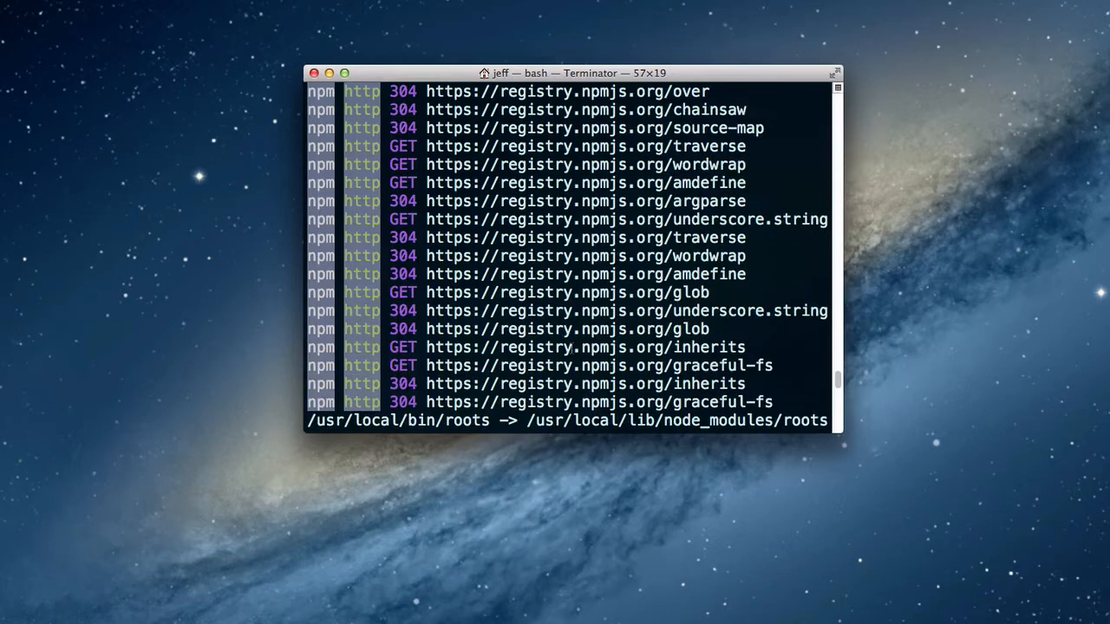
pyautogui.scroll(-3)
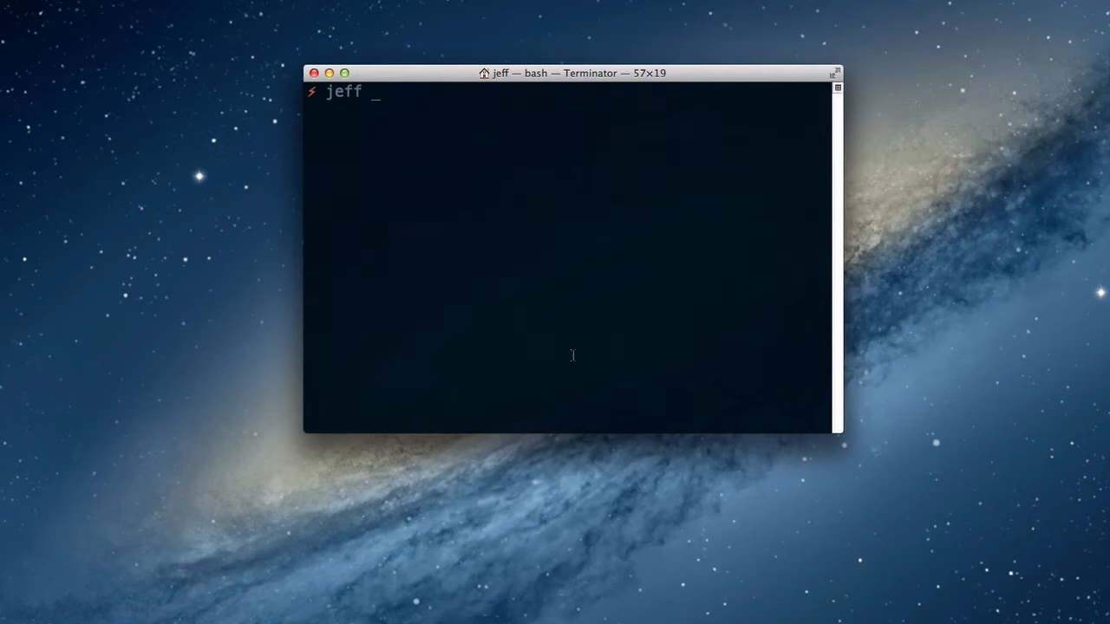
# Confirm where roots is installed with which roots and move into ~/Desktop.
pyautogui.write('which roots')
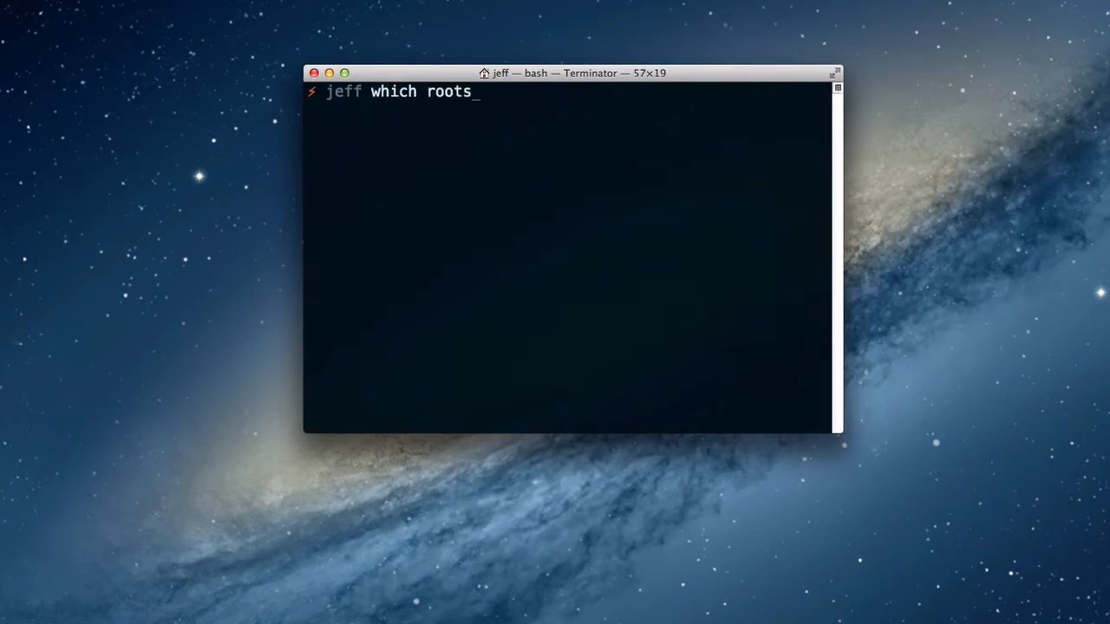
pyautogui.press('Return')
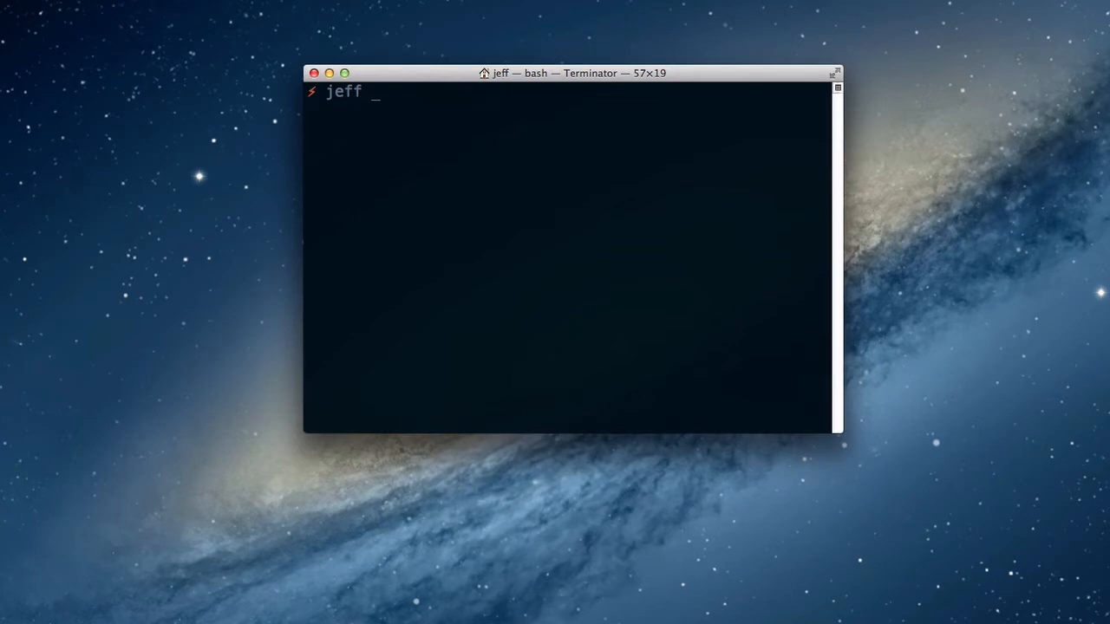
pyautogui.write('cd ~/Des')
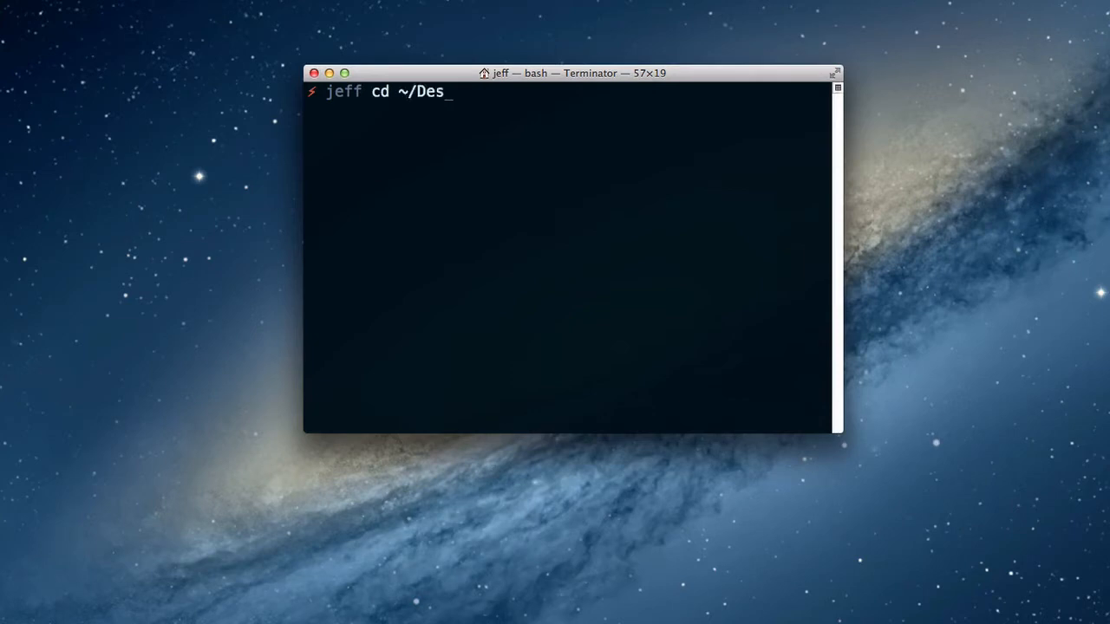
pyautogui.press('Return')
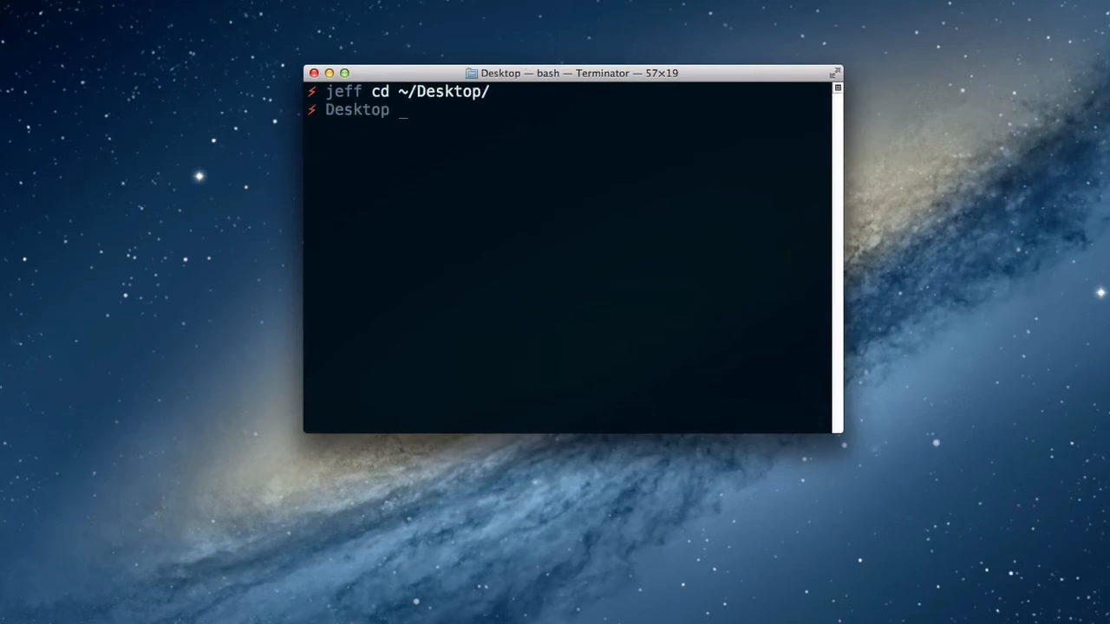
# Create the example project with roots new, enter it, list its files and open it in Sublime via sub.
pyautogui.write('root')
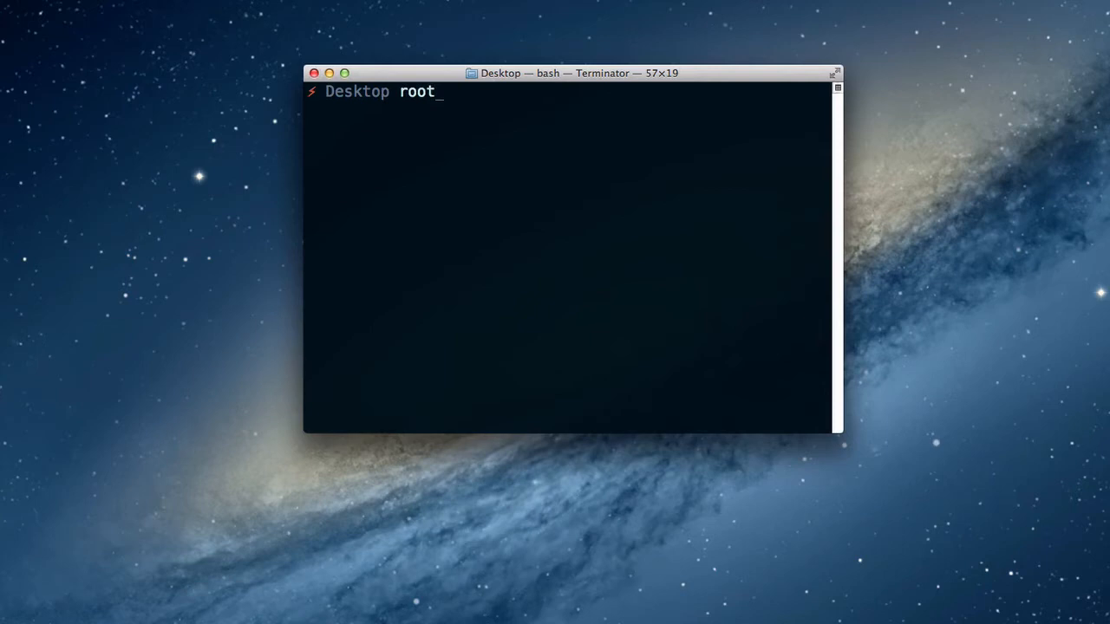
pyautogui.write('s new')
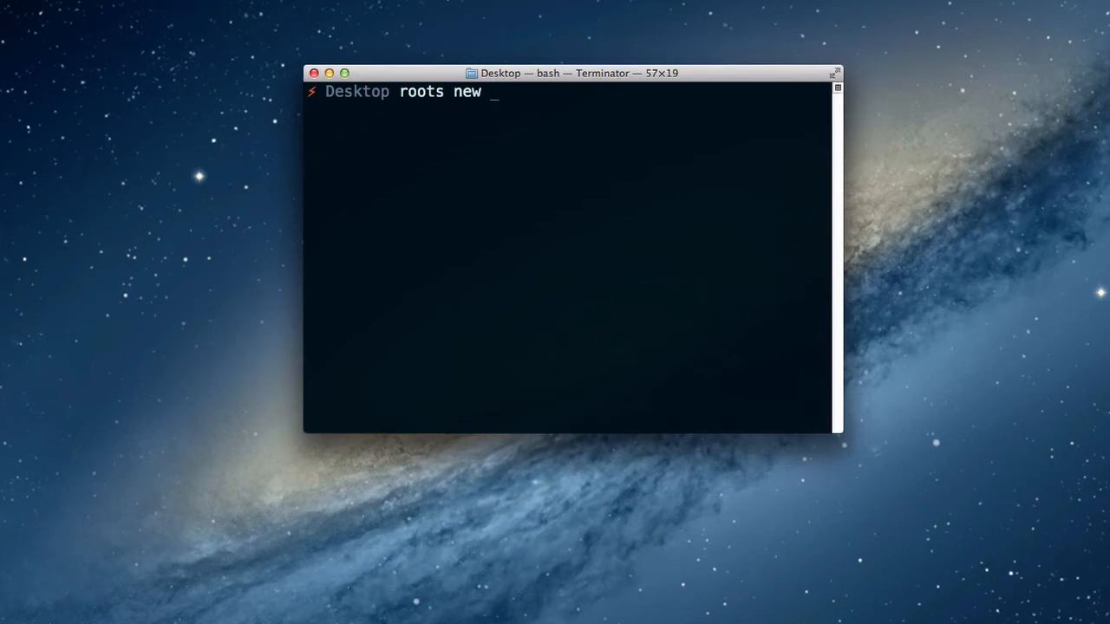
pyautogui.write('example')
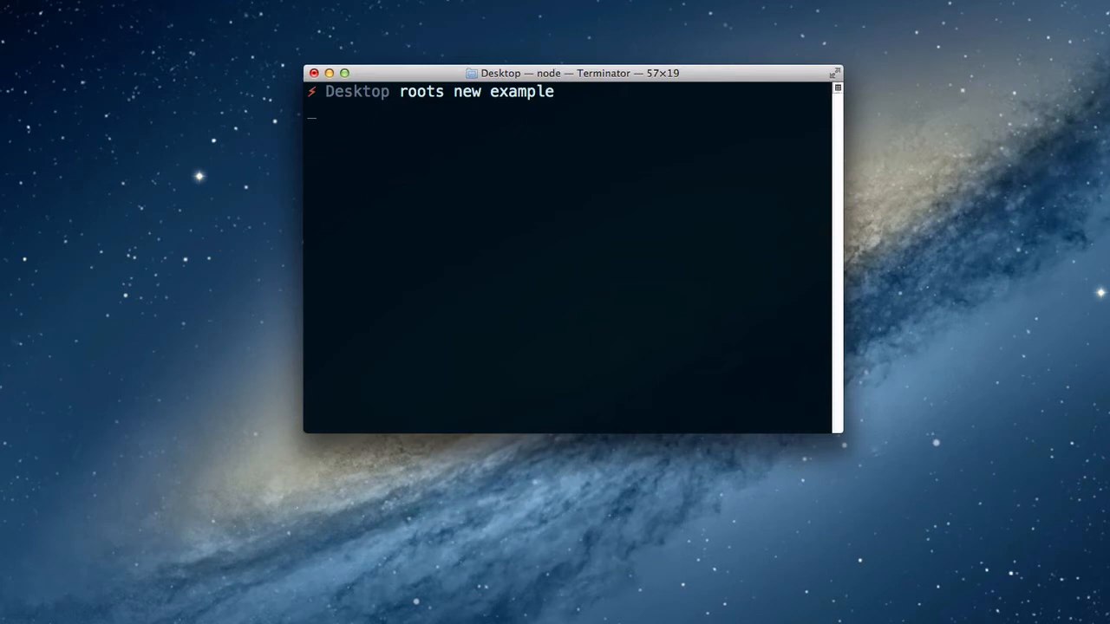
pyautogui.press('Return')
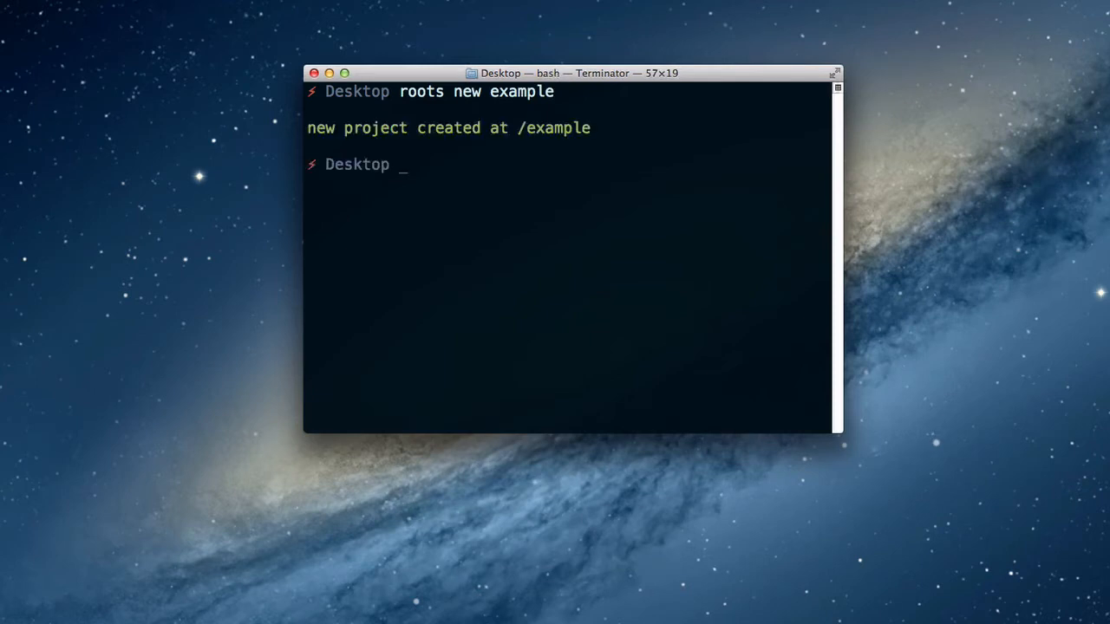
pyautogui.press('Return')
pyautogui.write('ls')
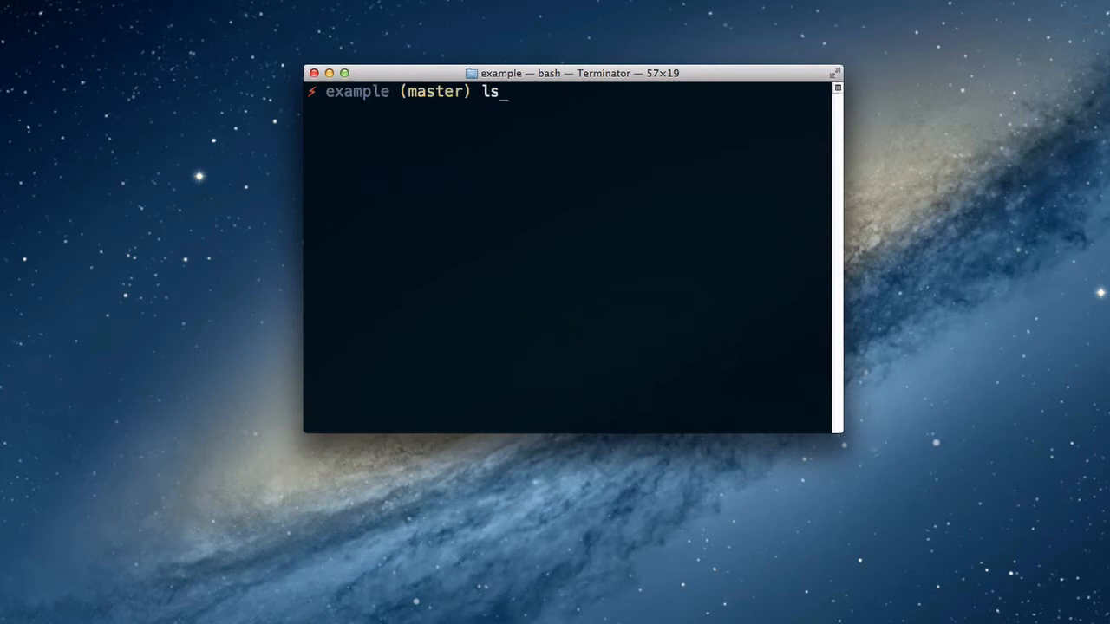
pyautogui.press('Backspace')
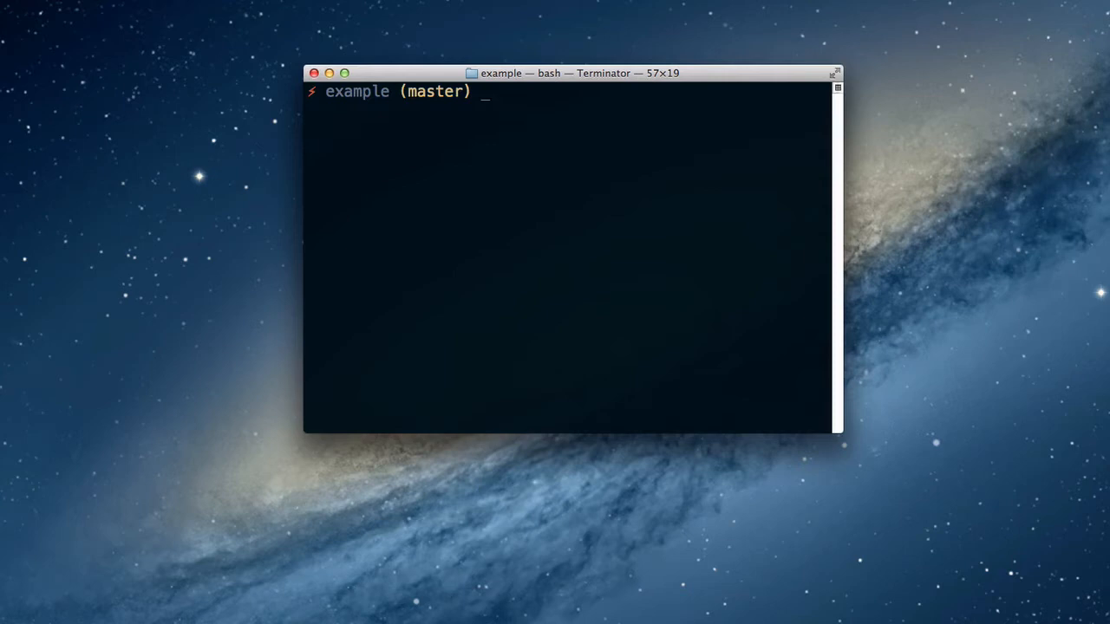
pyautogui.write('sub .')
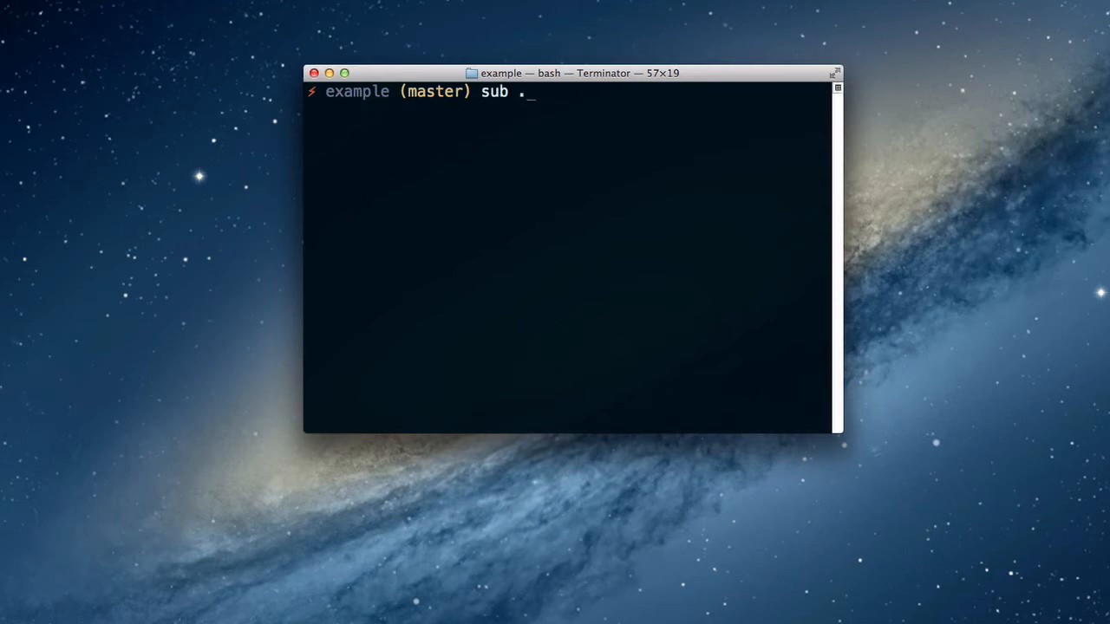
pyautogui.press('Return')
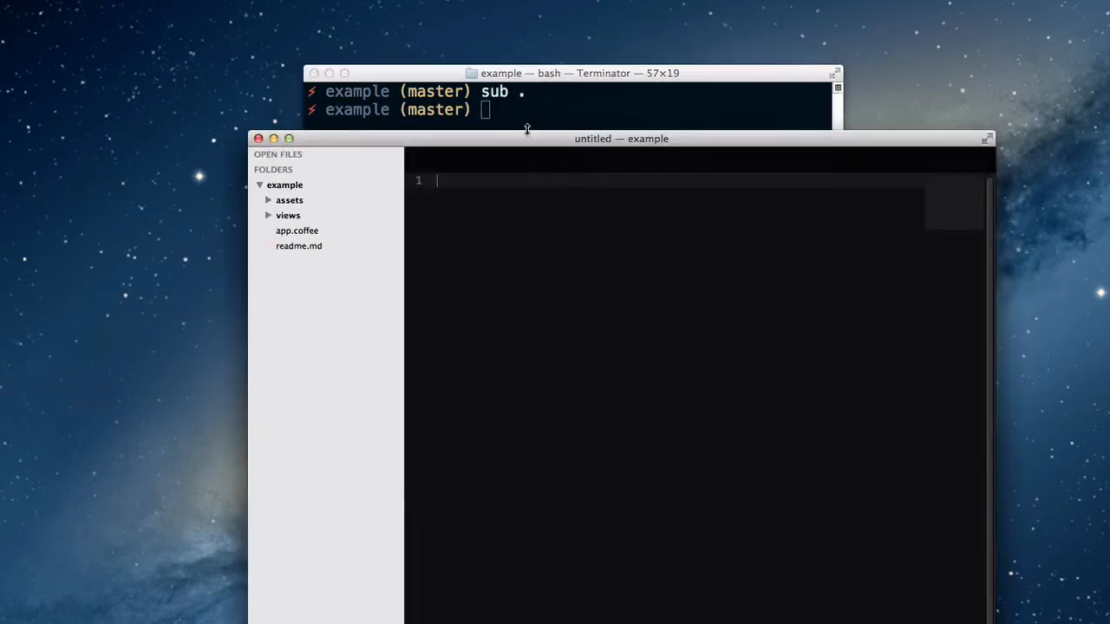
# Position the editor window and browse the assets and css folders in the sidebar, then collapse assets.
pyautogui.moveTo(621, 139); pyautogui.dragTo(582, 107)
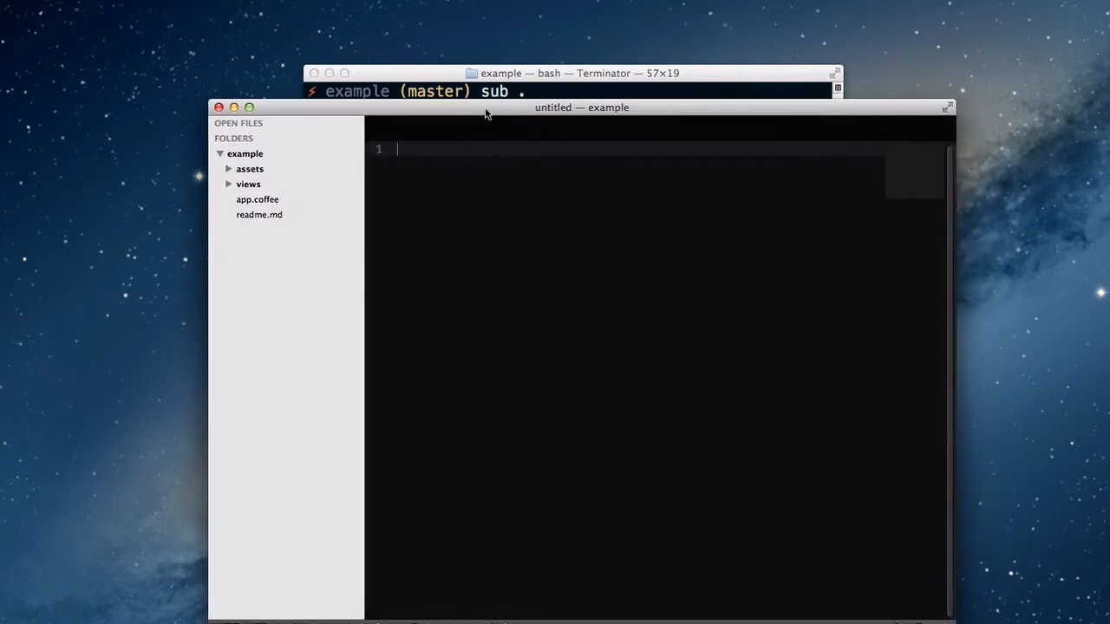
pyautogui.moveTo(288, 217)
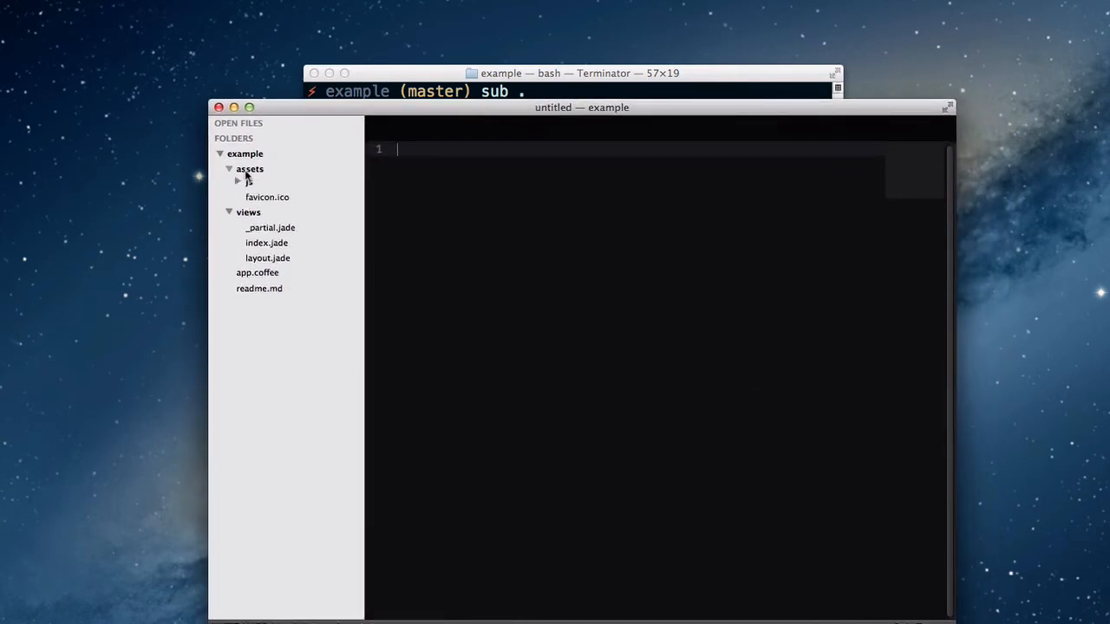
pyautogui.click(250, 182)
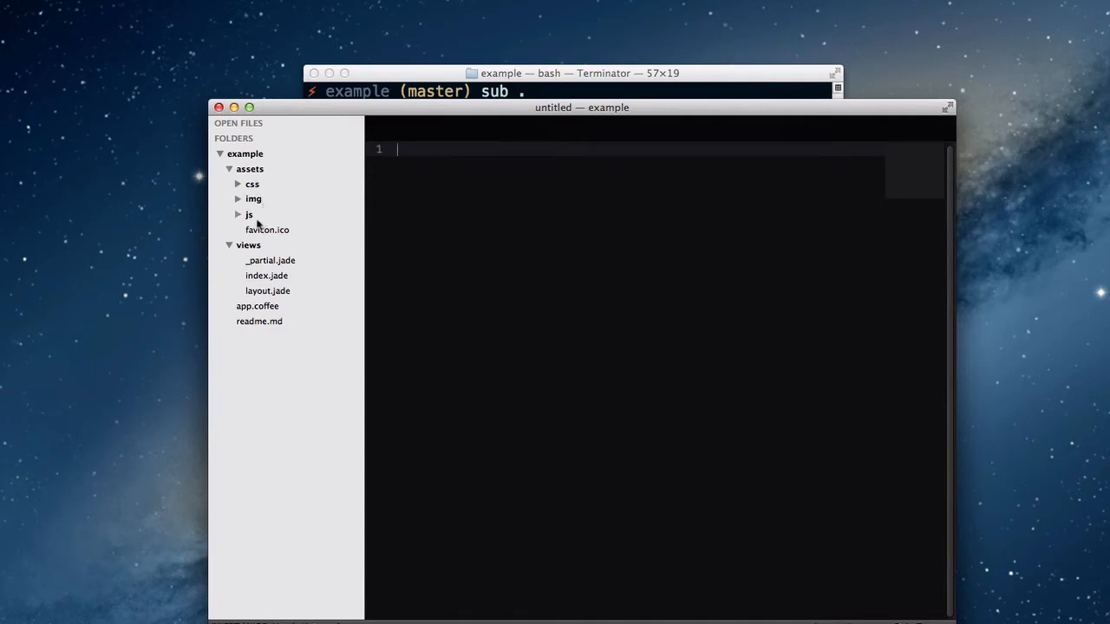
pyautogui.click(251, 184)
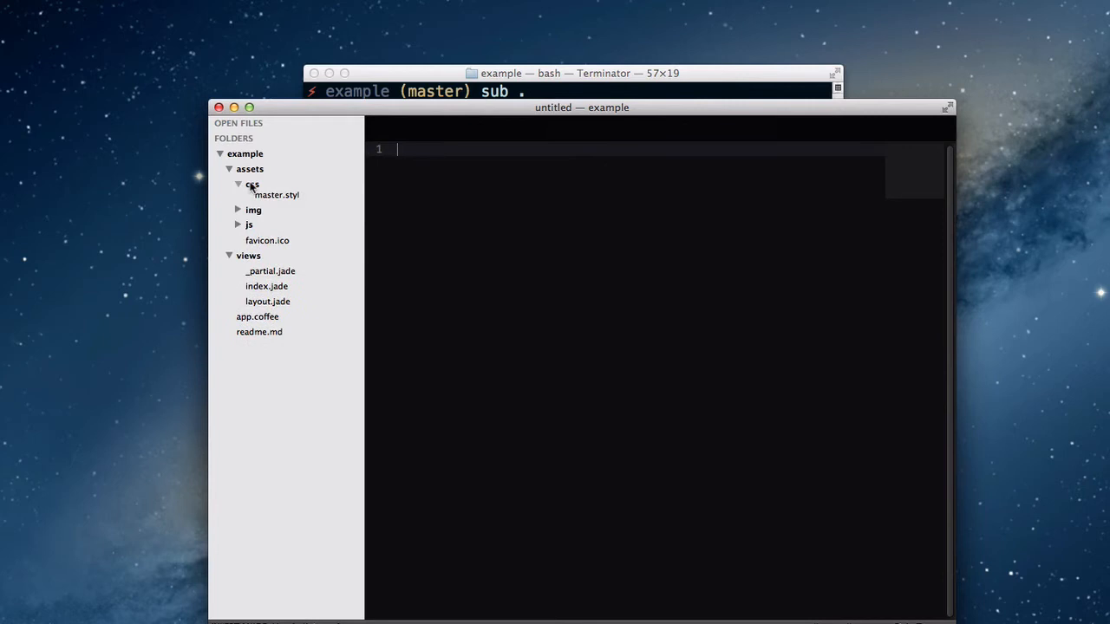
pyautogui.click(229, 170)
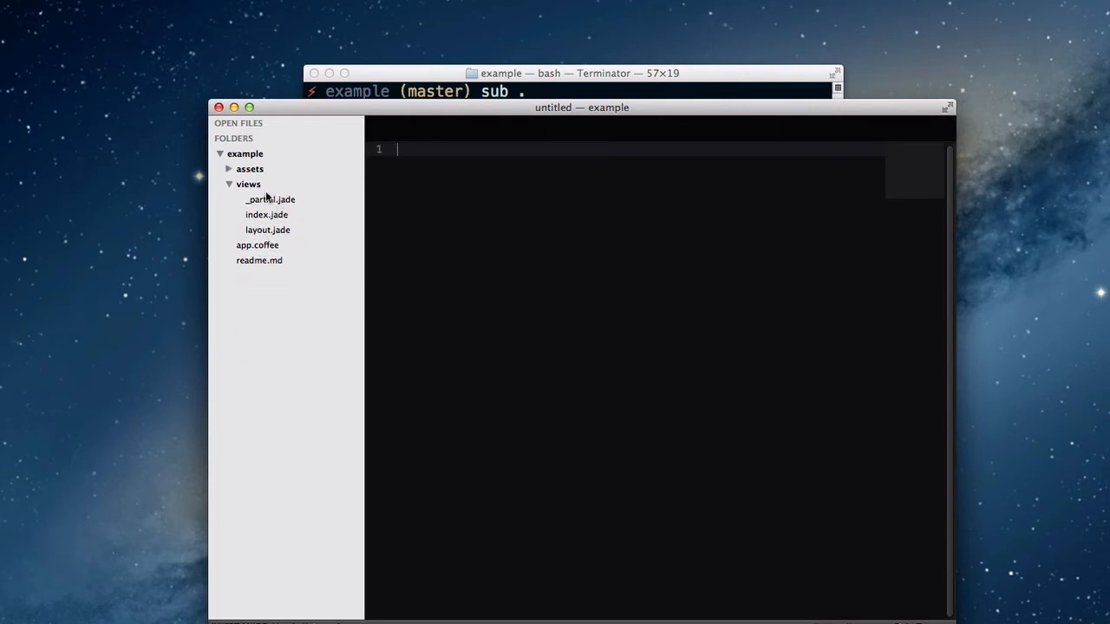
pyautogui.moveTo(305, 246)
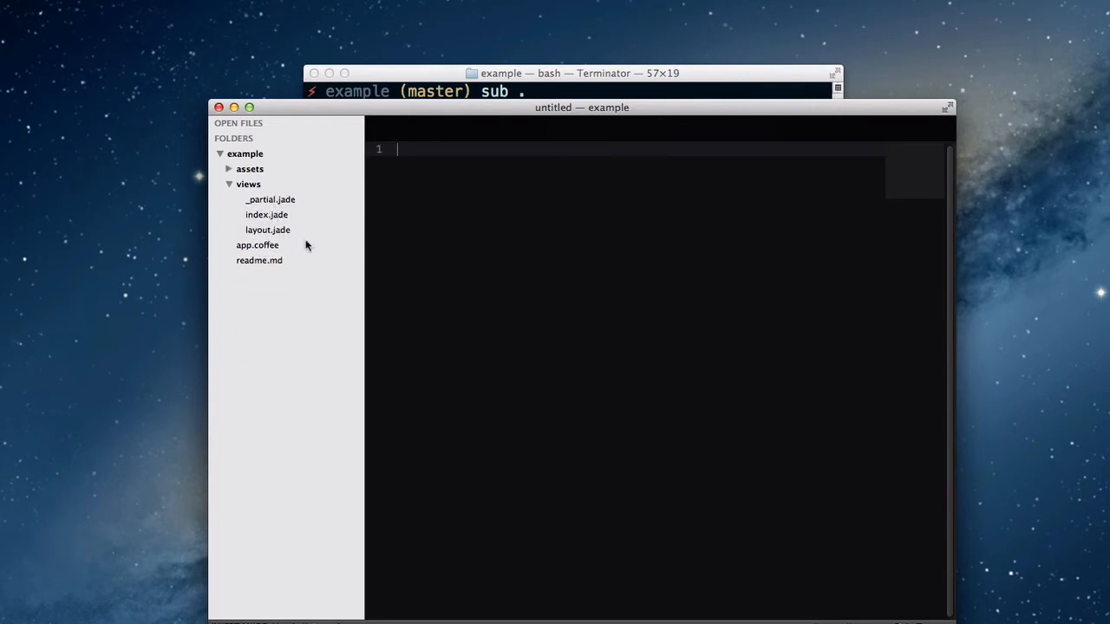
pyautogui.moveTo(264, 191)
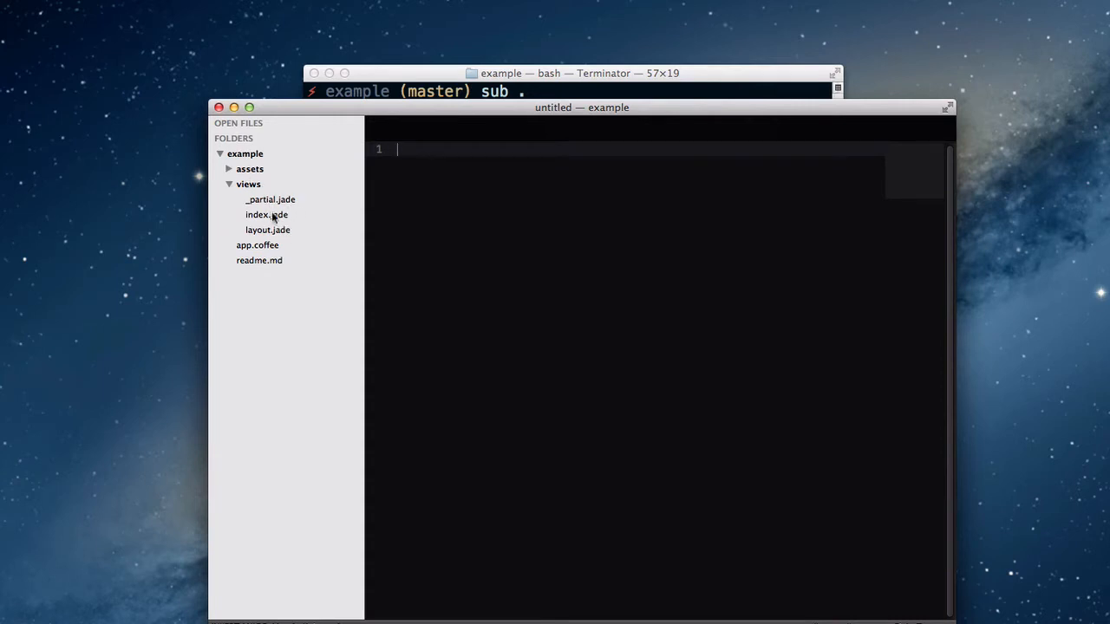
# Open master.styl from the assets folder, then collapse the css, js and assets folders.
pyautogui.click(267, 215)
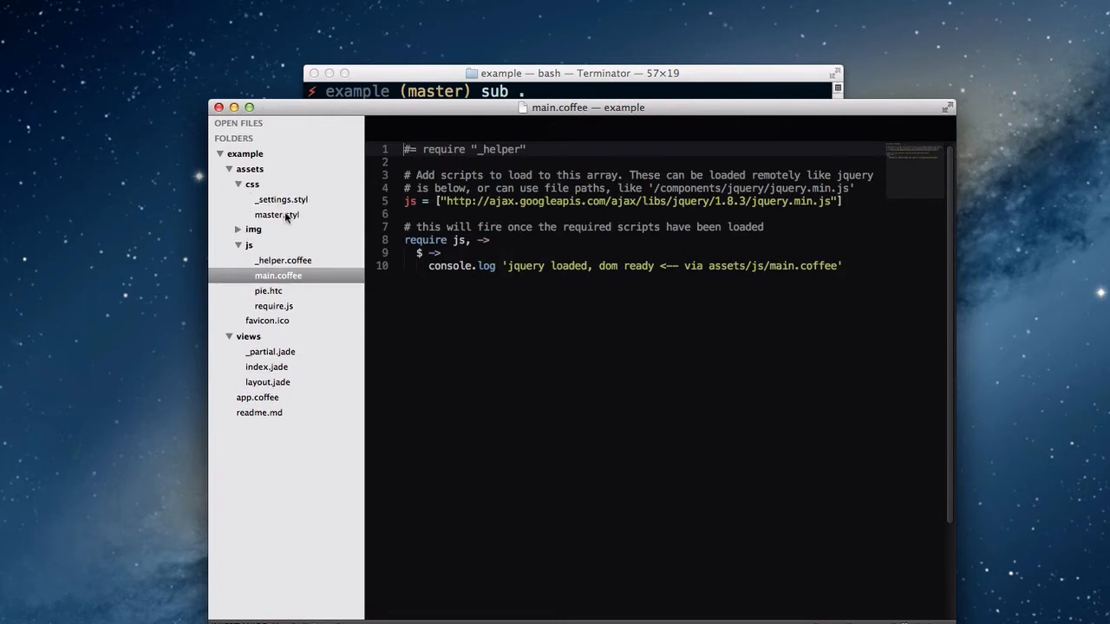
pyautogui.click(276, 215)
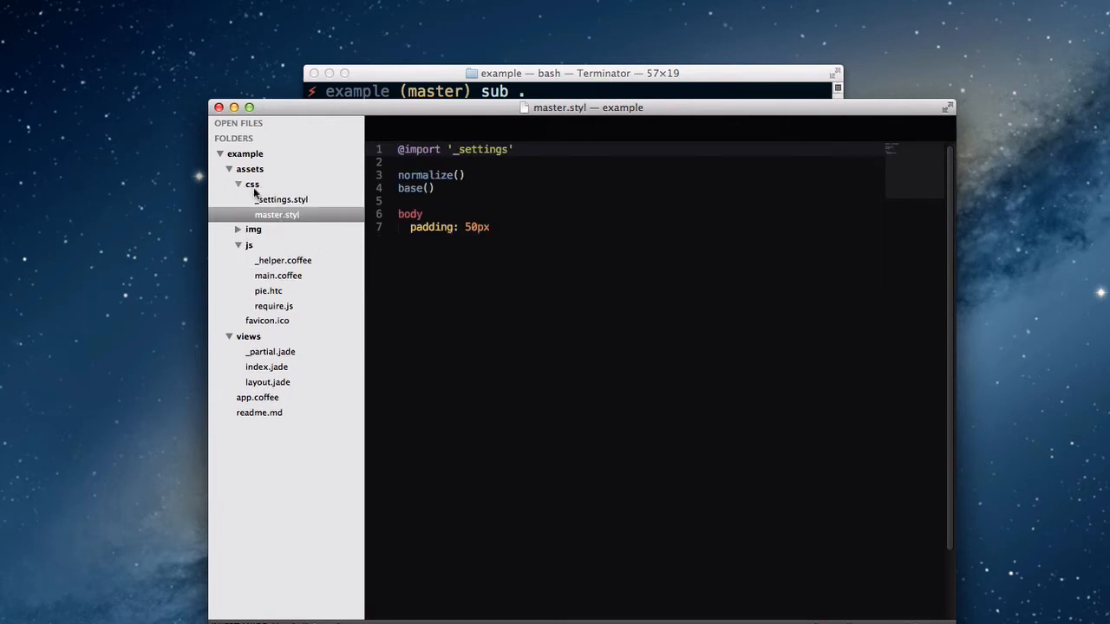
pyautogui.moveTo(335, 265)
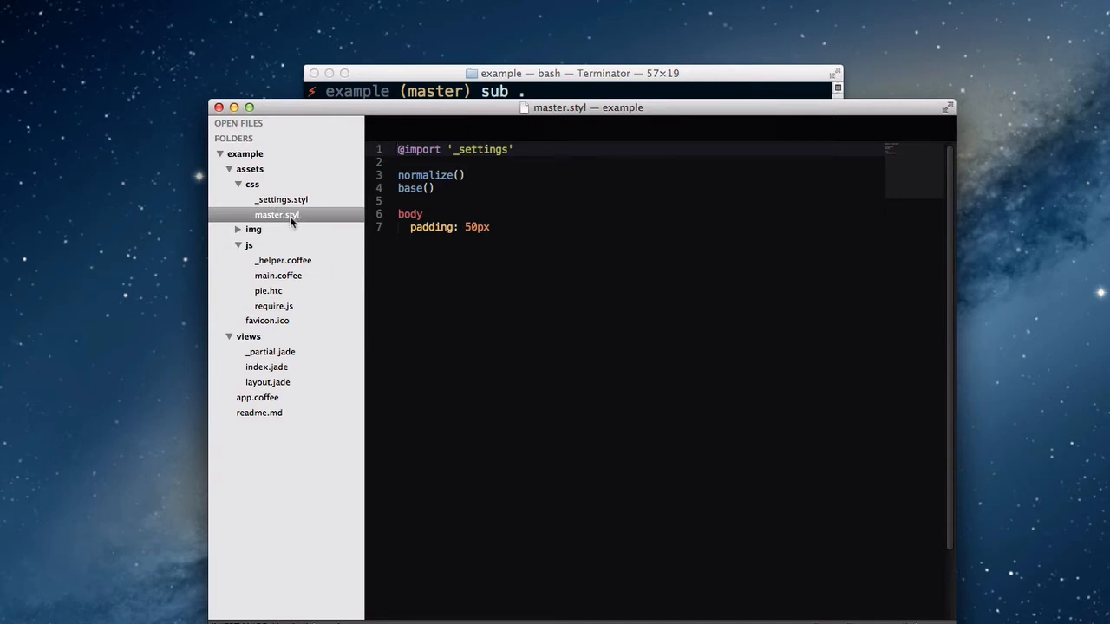
pyautogui.click(251, 183)
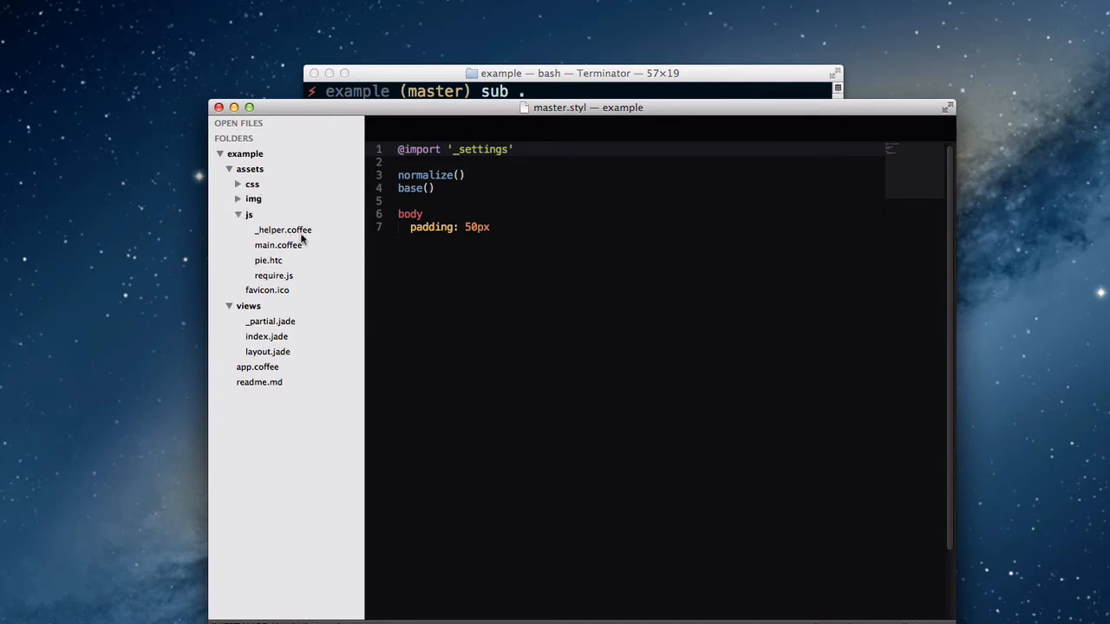
pyautogui.moveTo(297, 233)
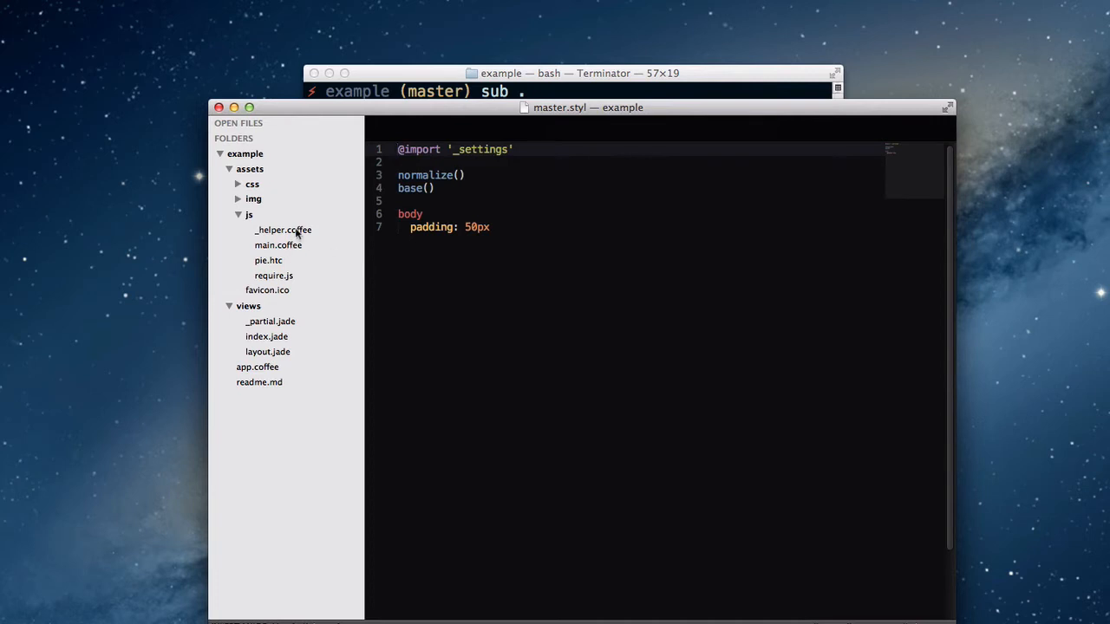
pyautogui.click(250, 215)
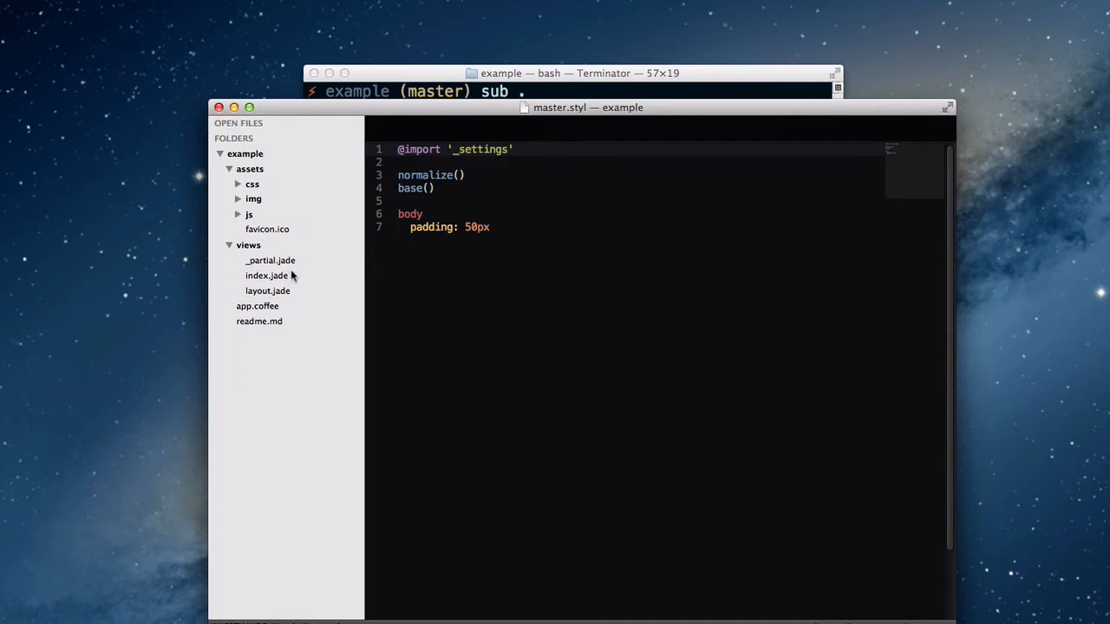
pyautogui.moveTo(296, 292)
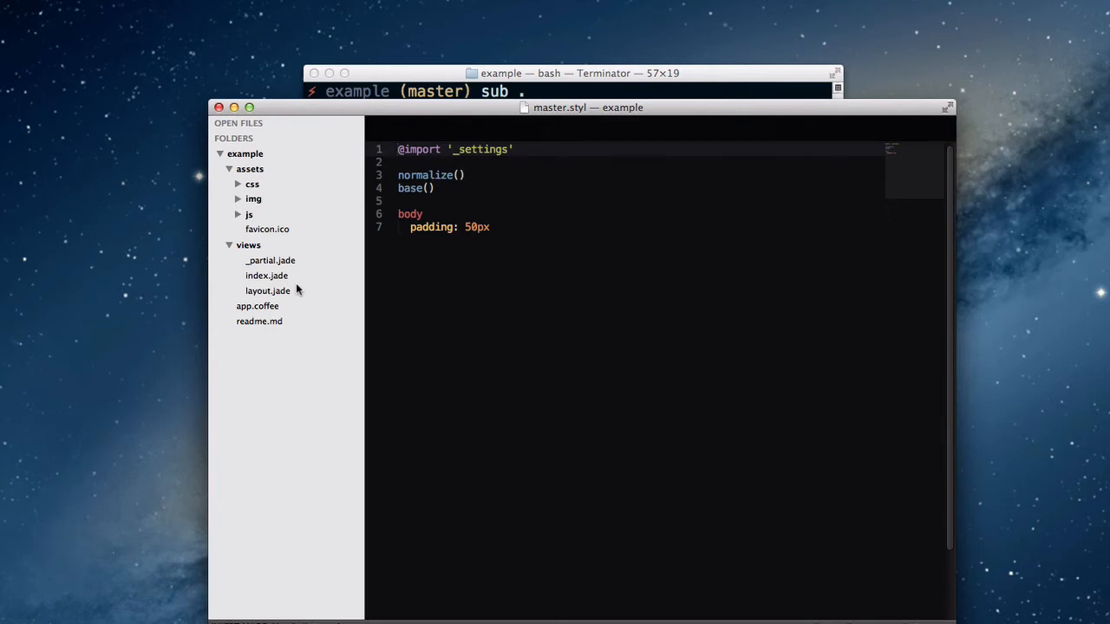
pyautogui.moveTo(310, 298)
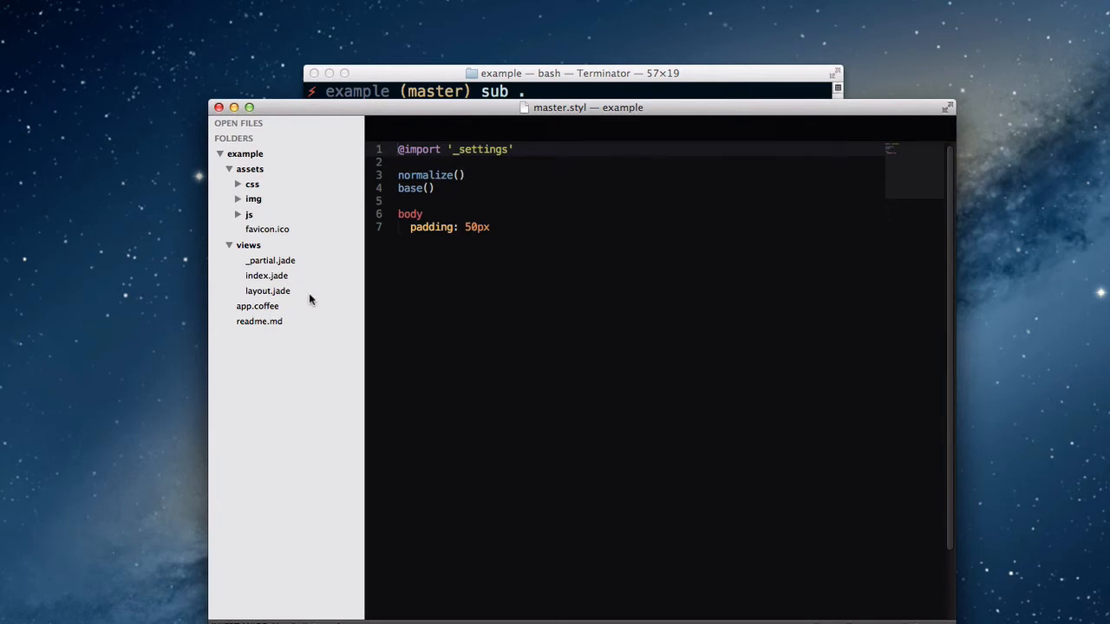
pyautogui.moveTo(293, 288)
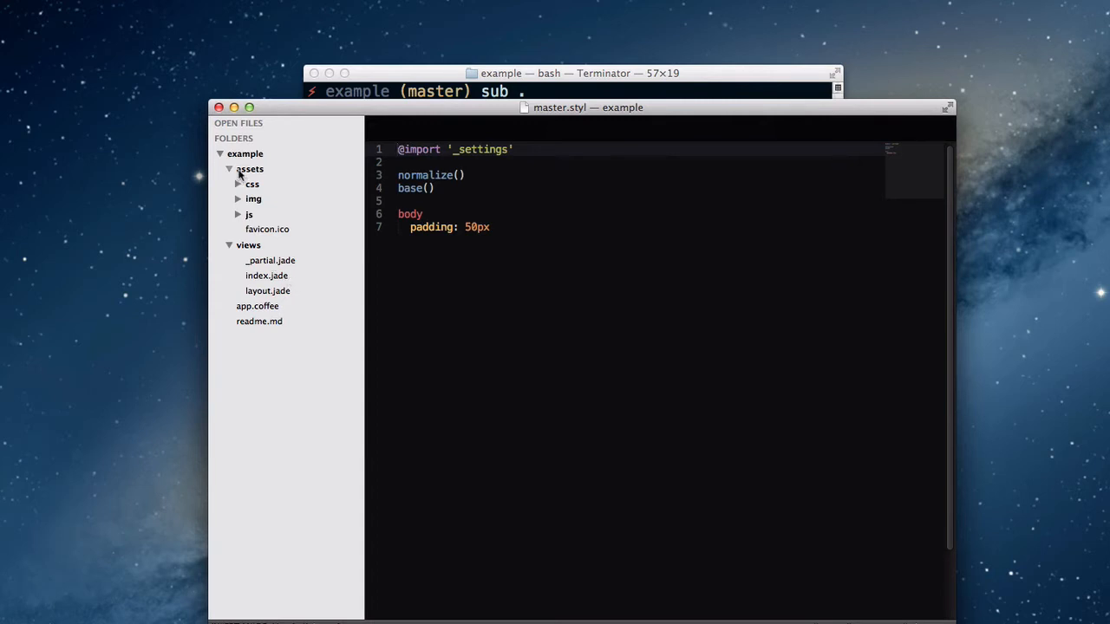
pyautogui.click(229, 170)
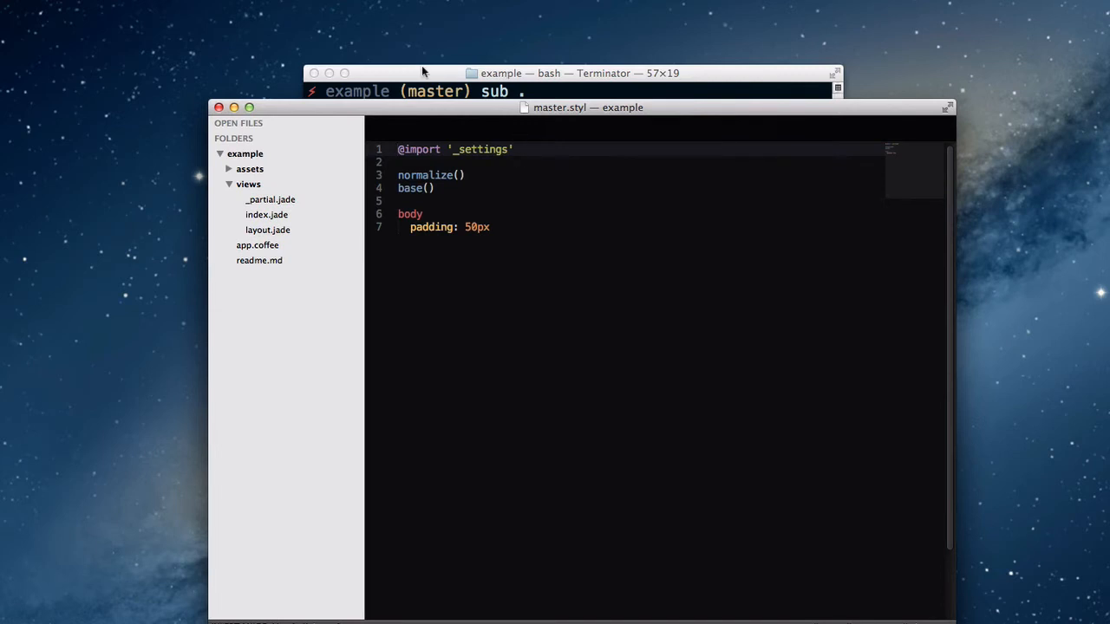
# Bring the terminal to the front before viewing the site at localhost:1111.
pyautogui.click(572, 73)
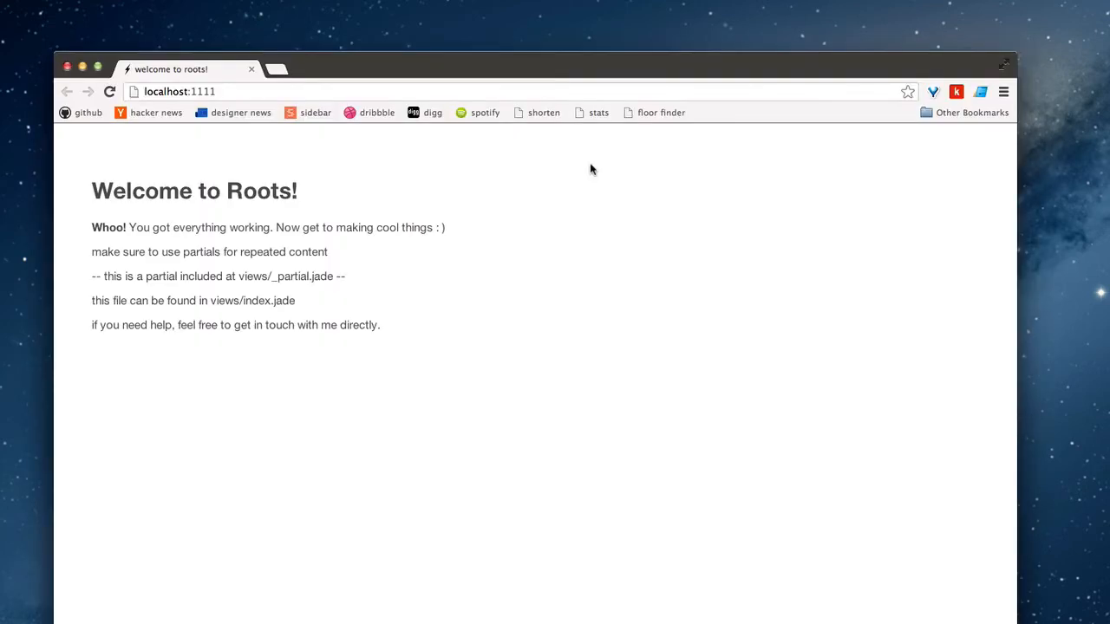
pyautogui.moveTo(179, 197)
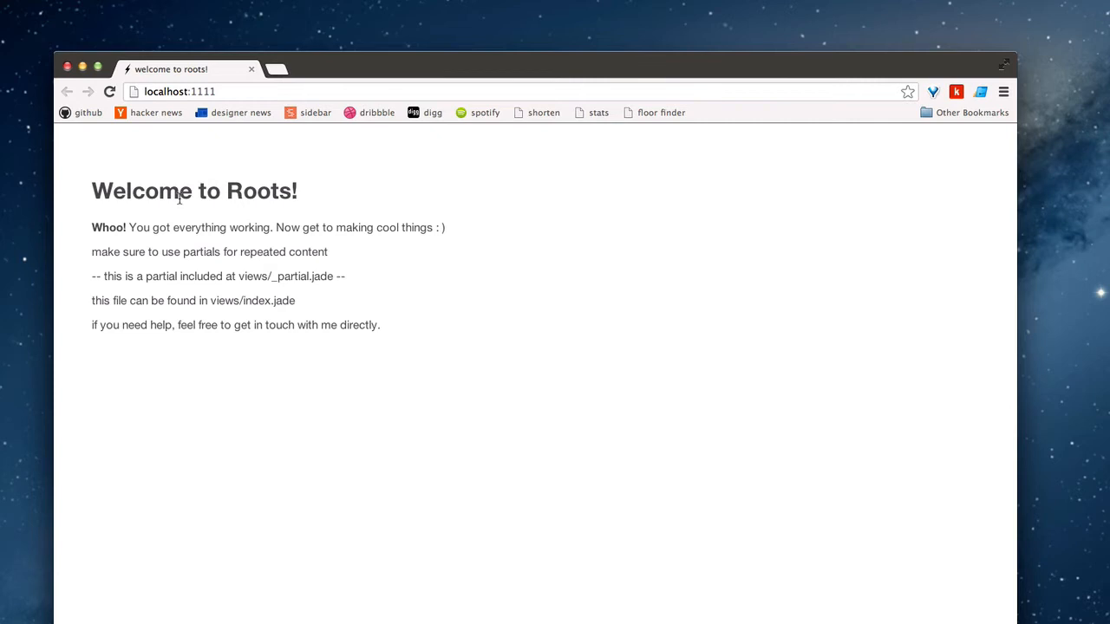
pyautogui.moveTo(437, 423)
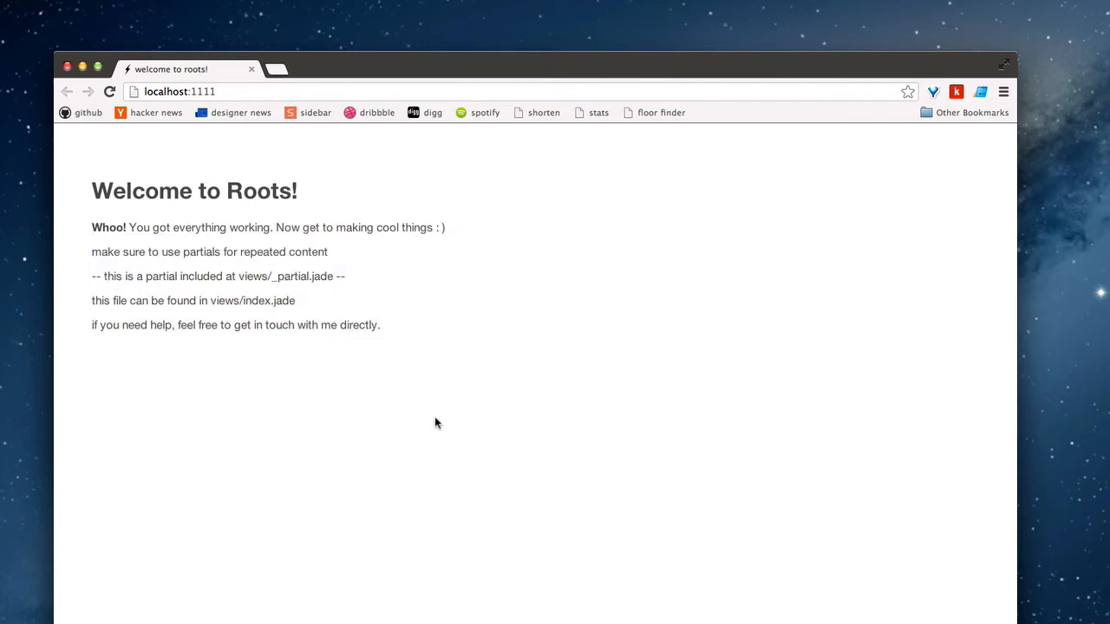
pyautogui.moveTo(276, 275)
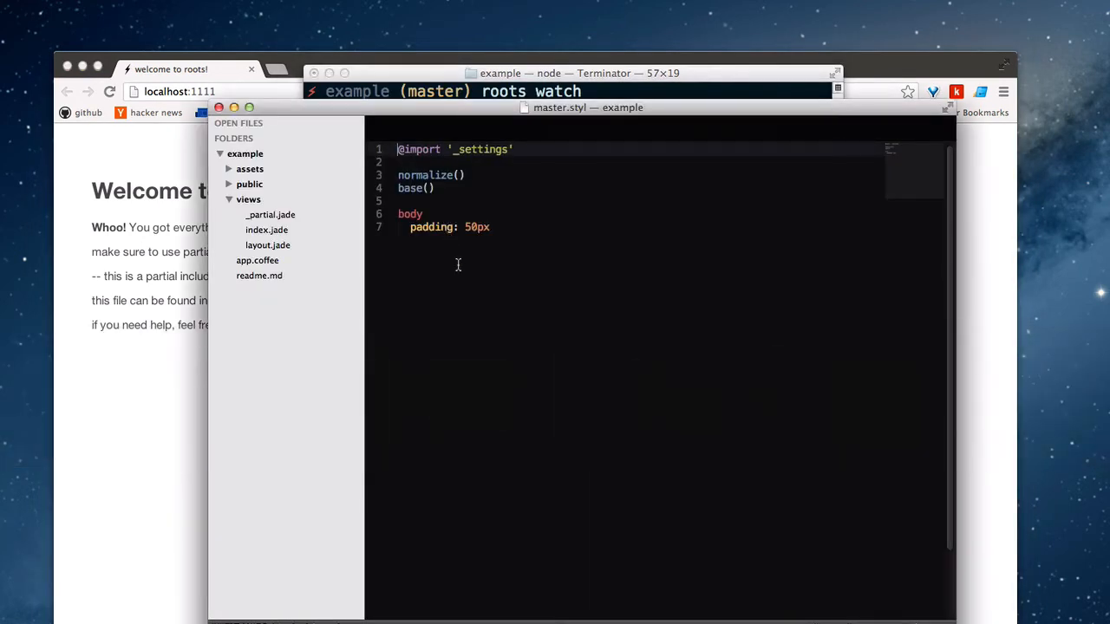
# View index.jade, inspect app.coffee's title_with_markup local, and return to index.jade.
pyautogui.click(267, 229)
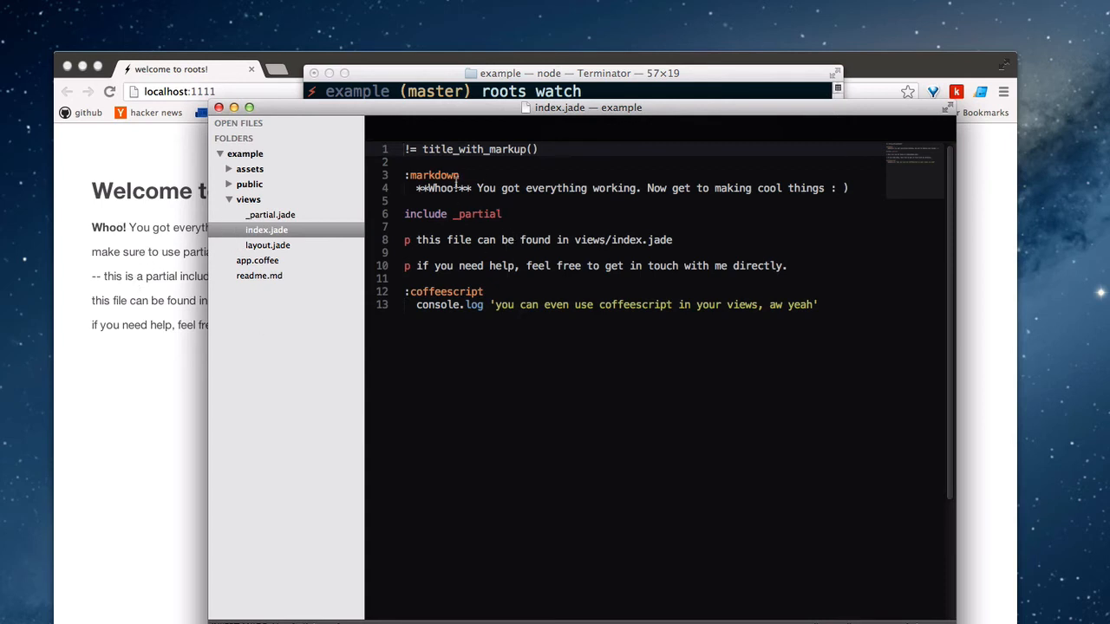
pyautogui.moveTo(442, 176)
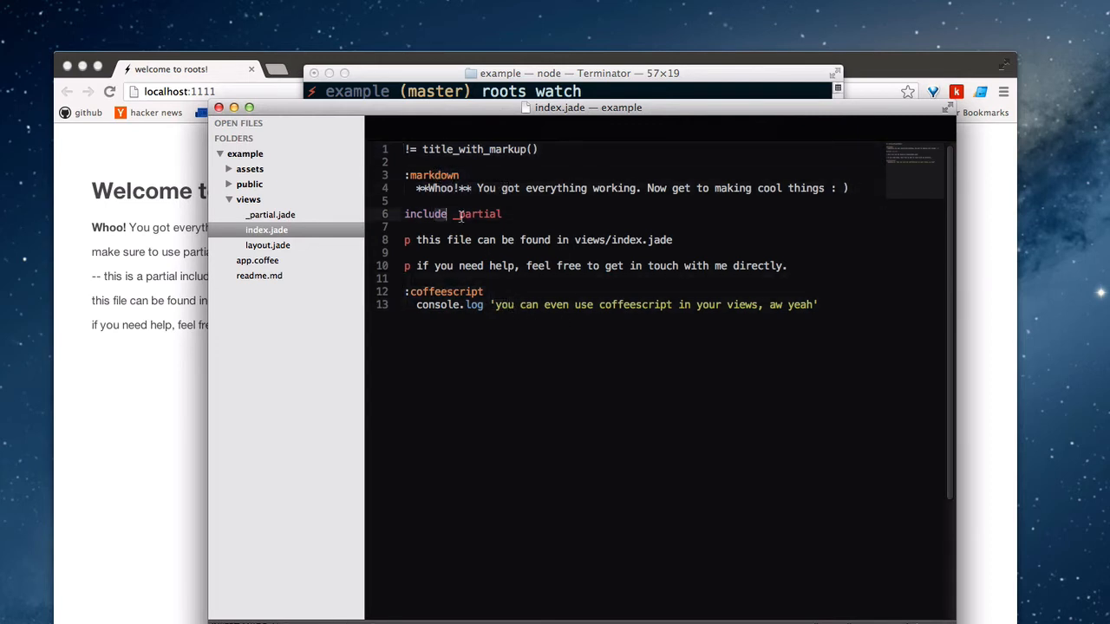
pyautogui.click(420, 149)
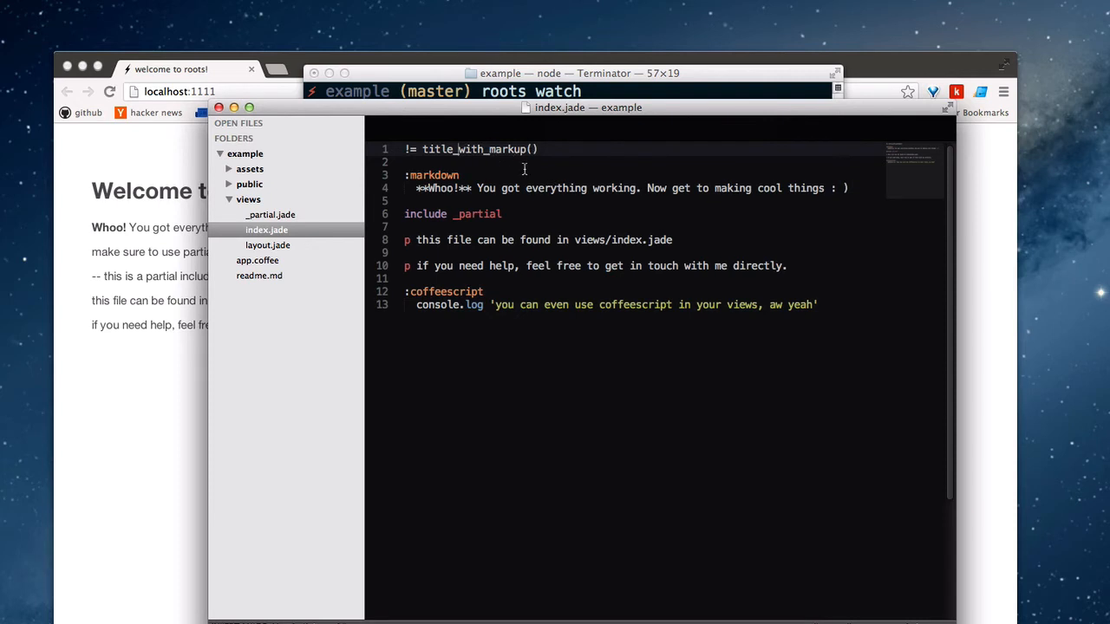
pyautogui.click(256, 260)
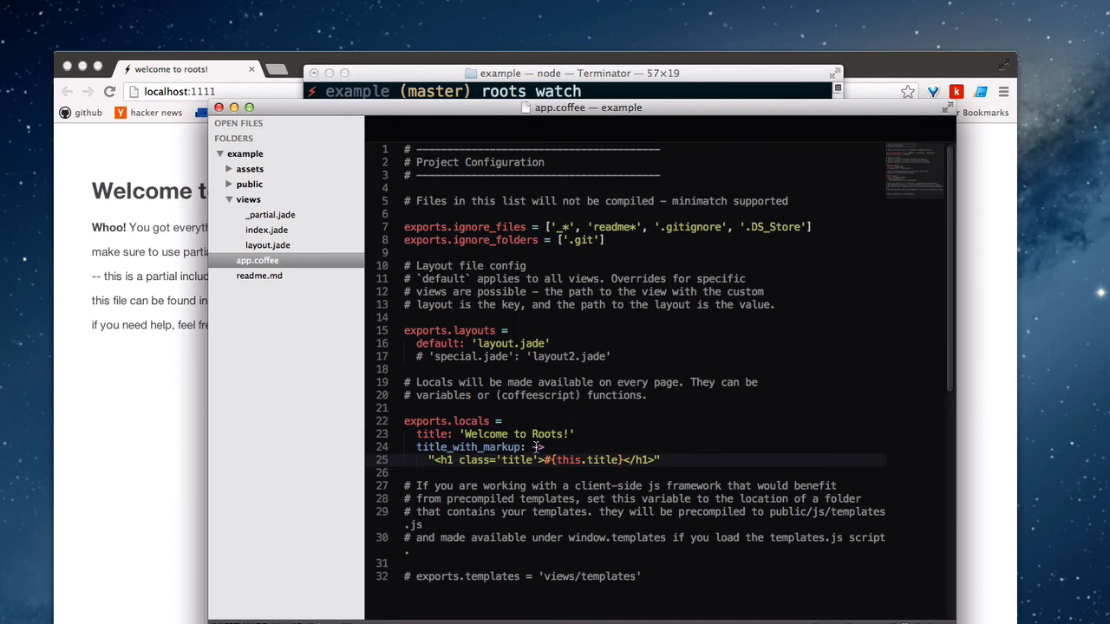
pyautogui.write('->')
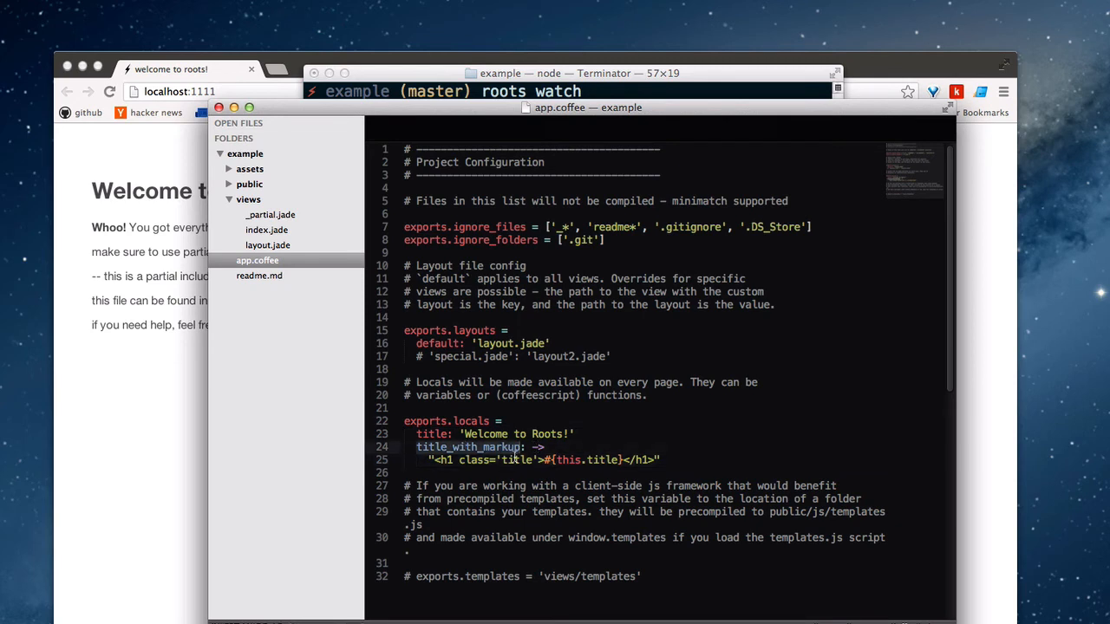
pyautogui.moveTo(338, 278)
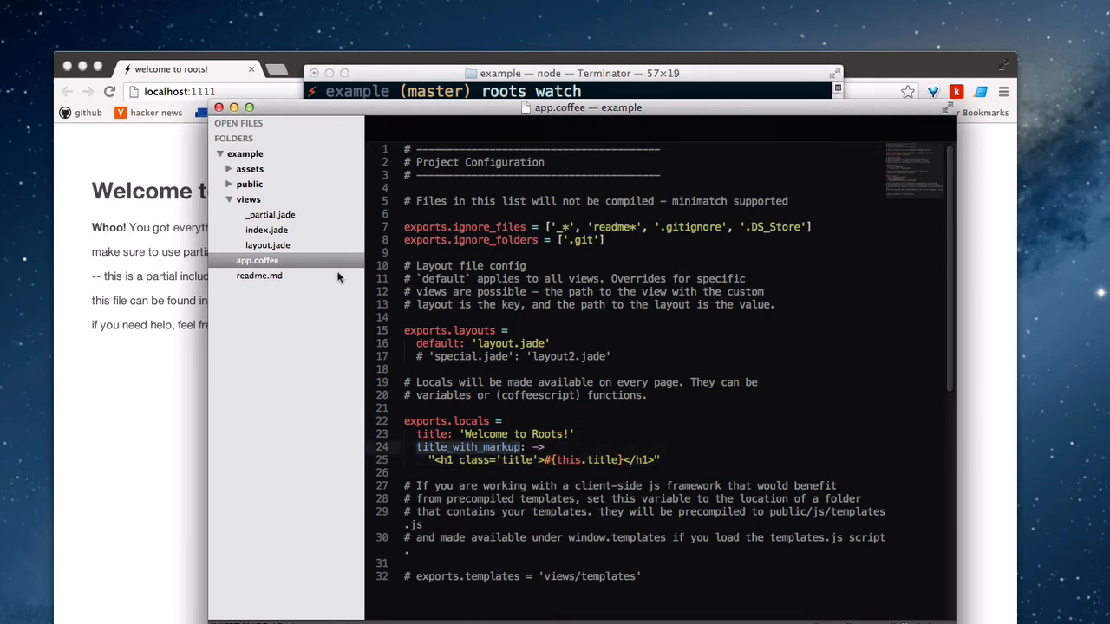
pyautogui.click(268, 229)
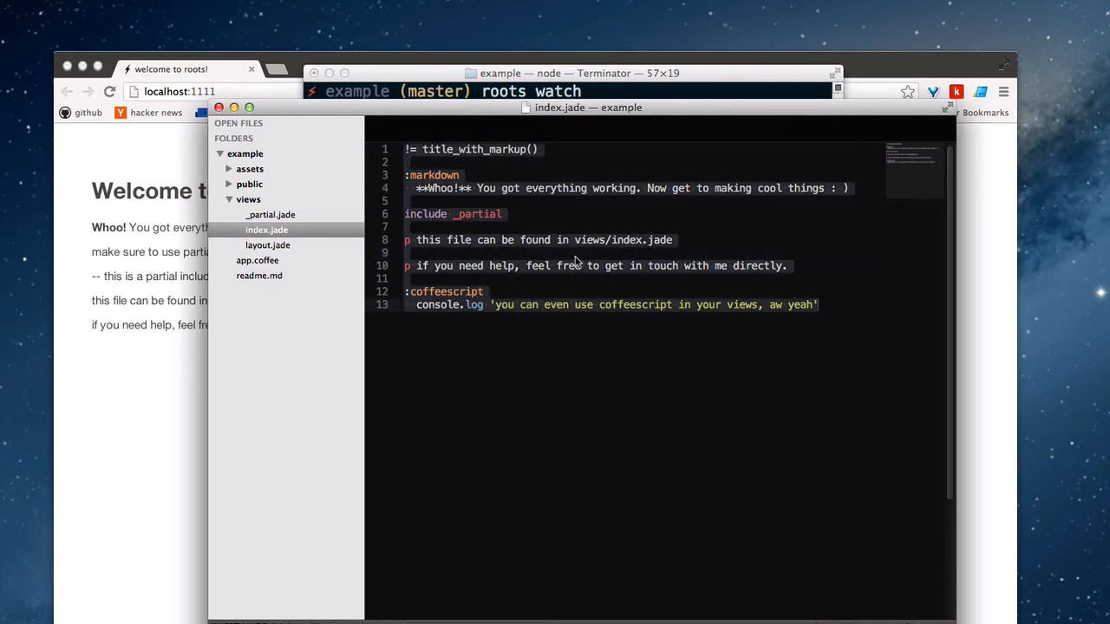
pyautogui.write('p hello world')
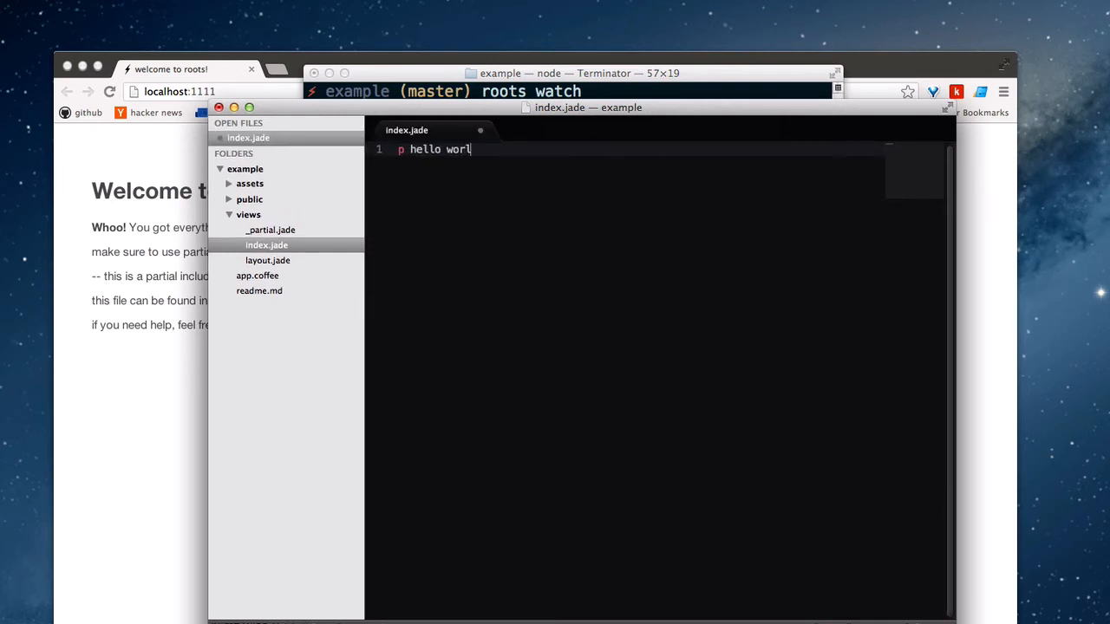
pyautogui.write('d')
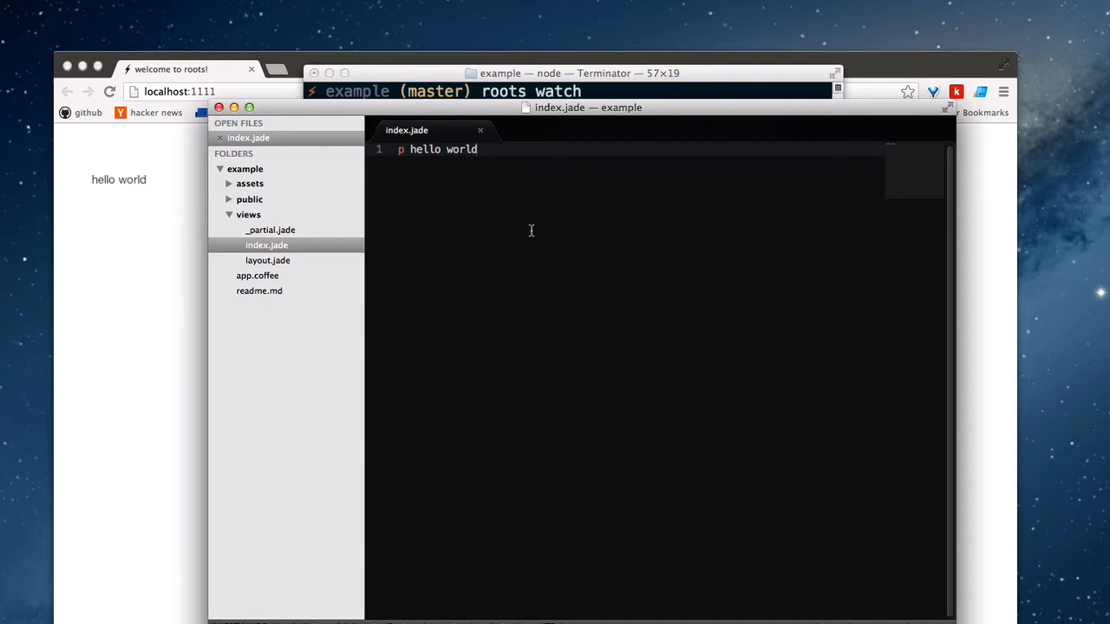
pyautogui.moveTo(132, 184)
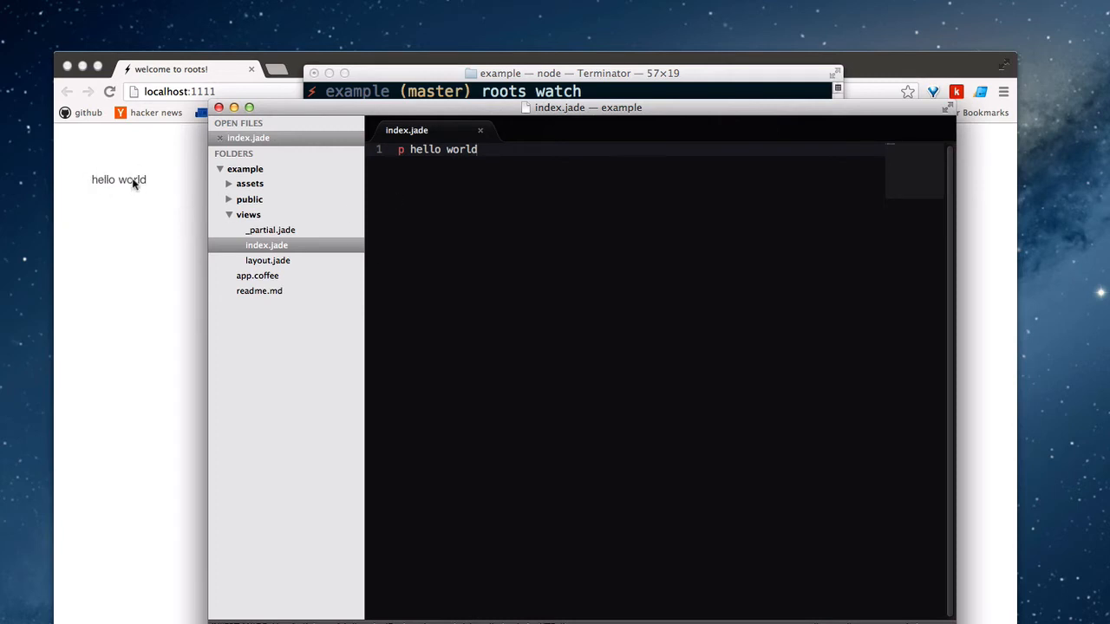
pyautogui.moveTo(149, 184)
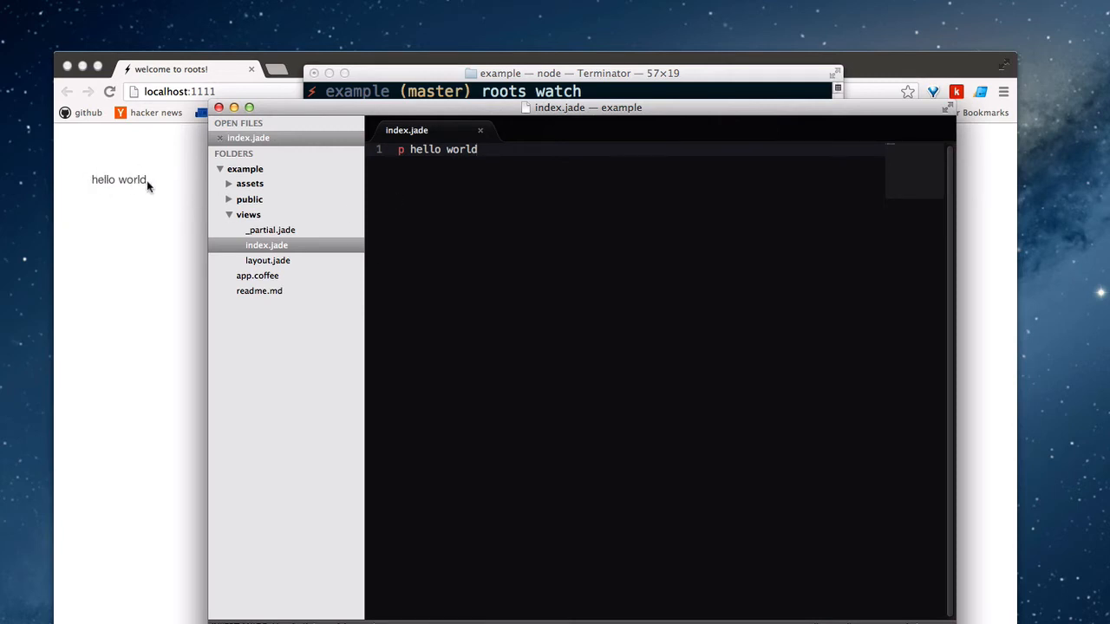
pyautogui.moveTo(158, 196)
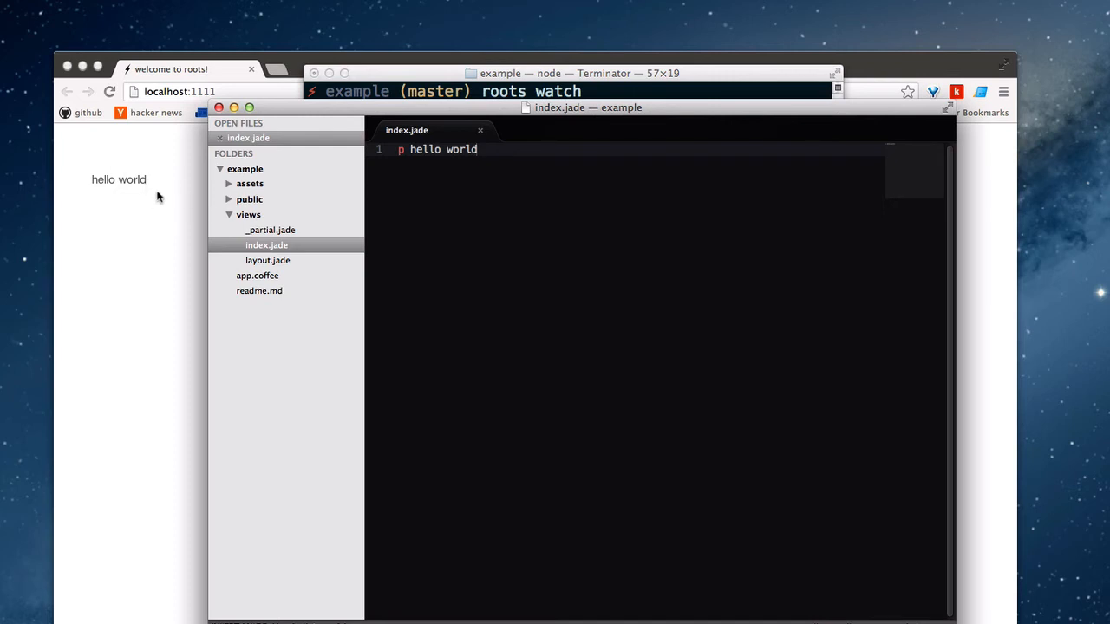
pyautogui.moveTo(182, 218)
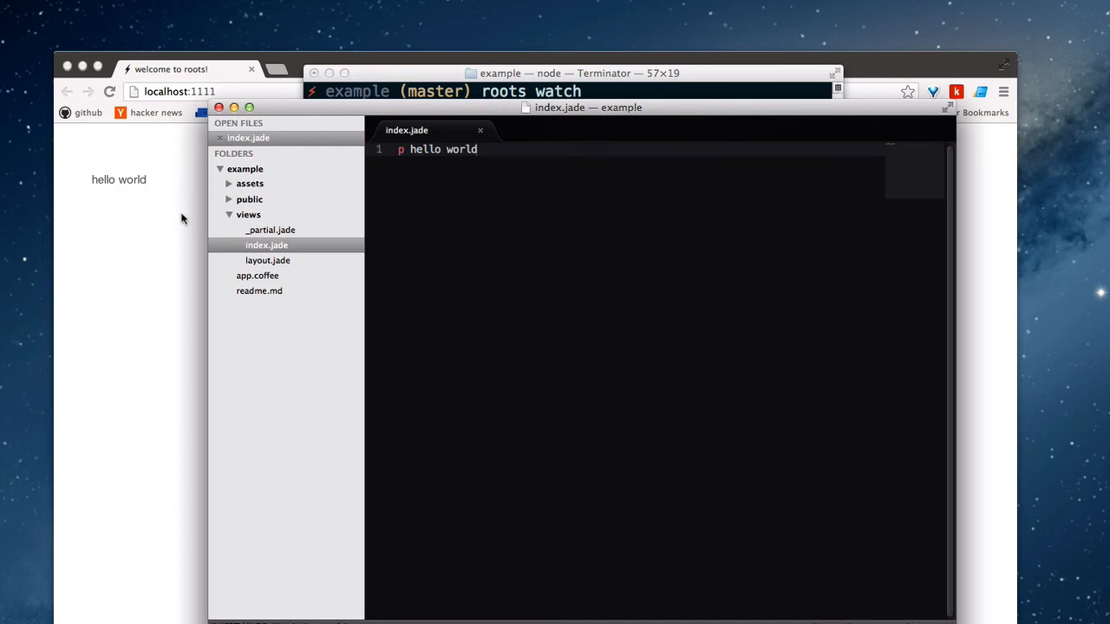
pyautogui.click(250, 184)
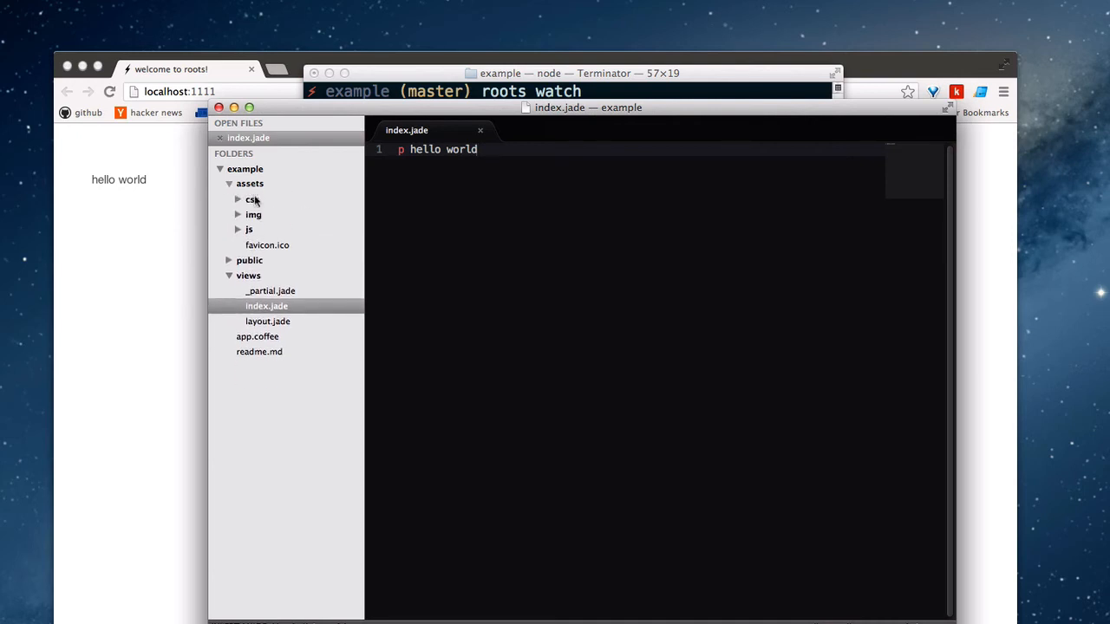
pyautogui.click(250, 184)
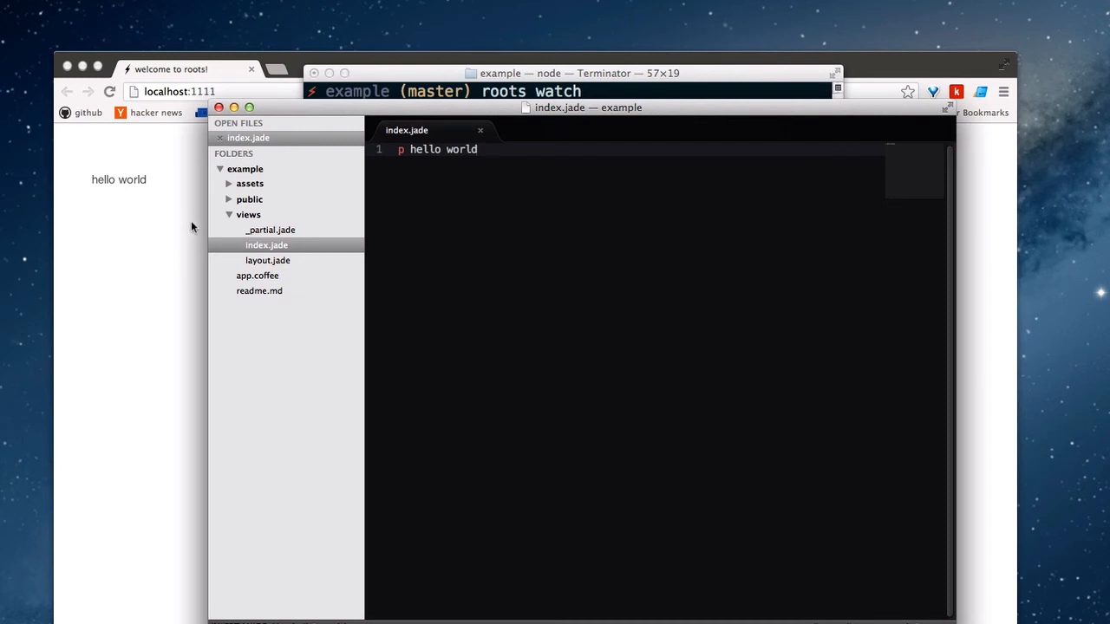
pyautogui.moveTo(454, 279)
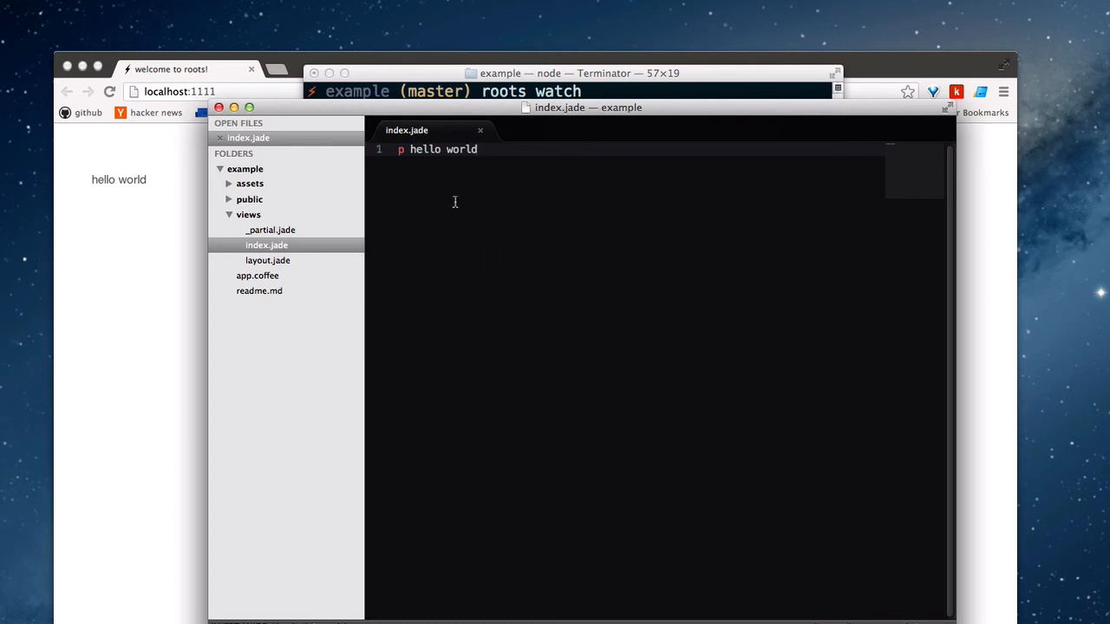
pyautogui.click(572, 72)
pyautogui.write('s')
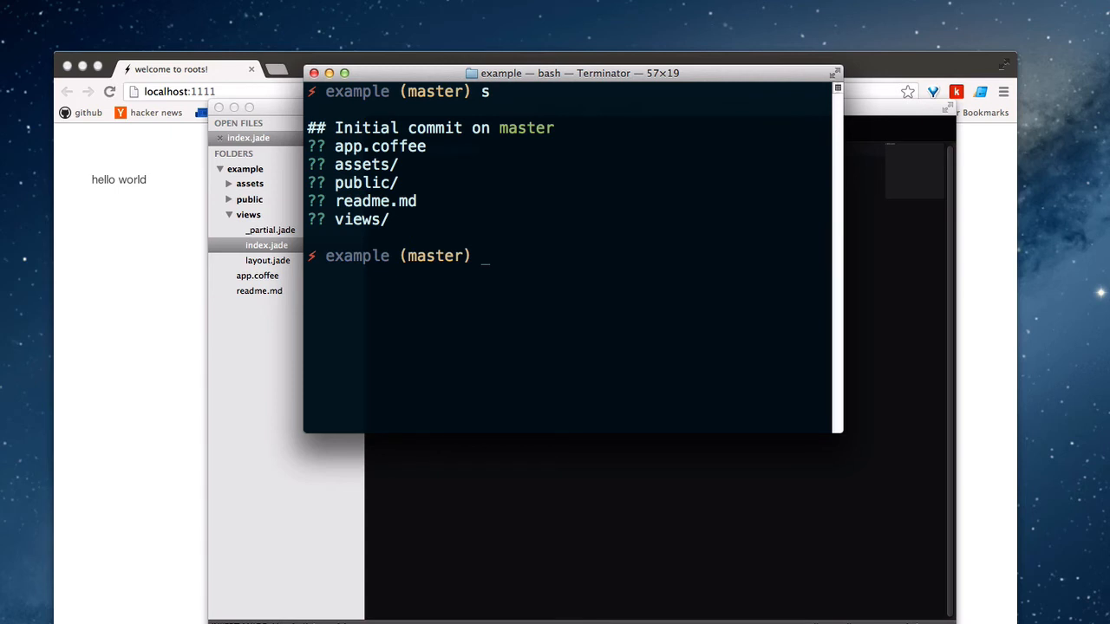
# Stage all files and commit them as "initial commit", then begin typing roots deploy.
pyautogui.press('Return')
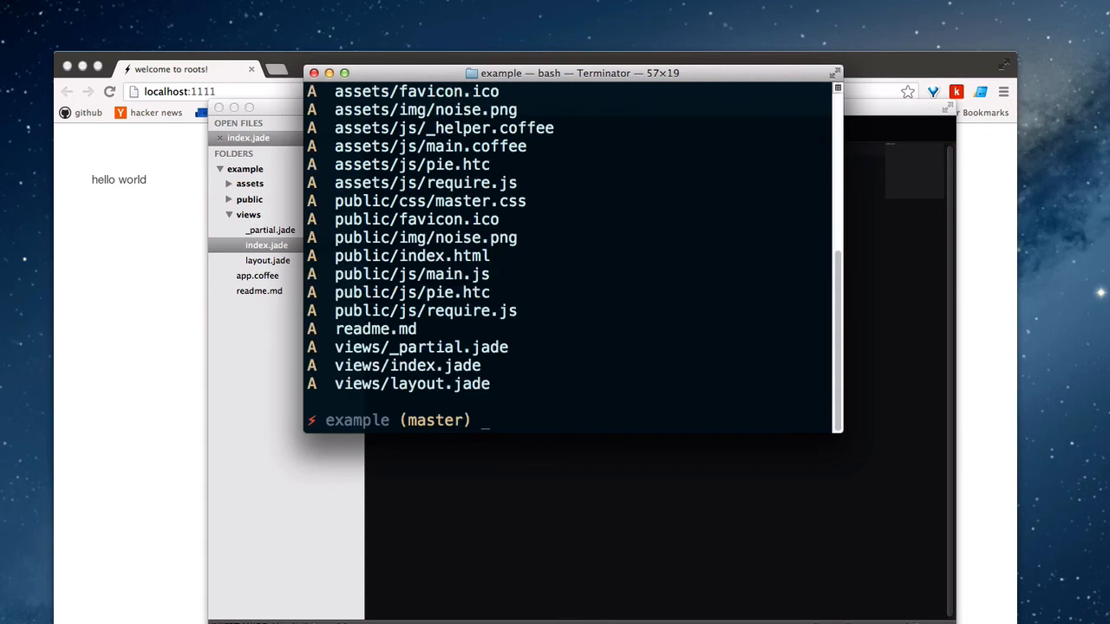
pyautogui.write('c "i')
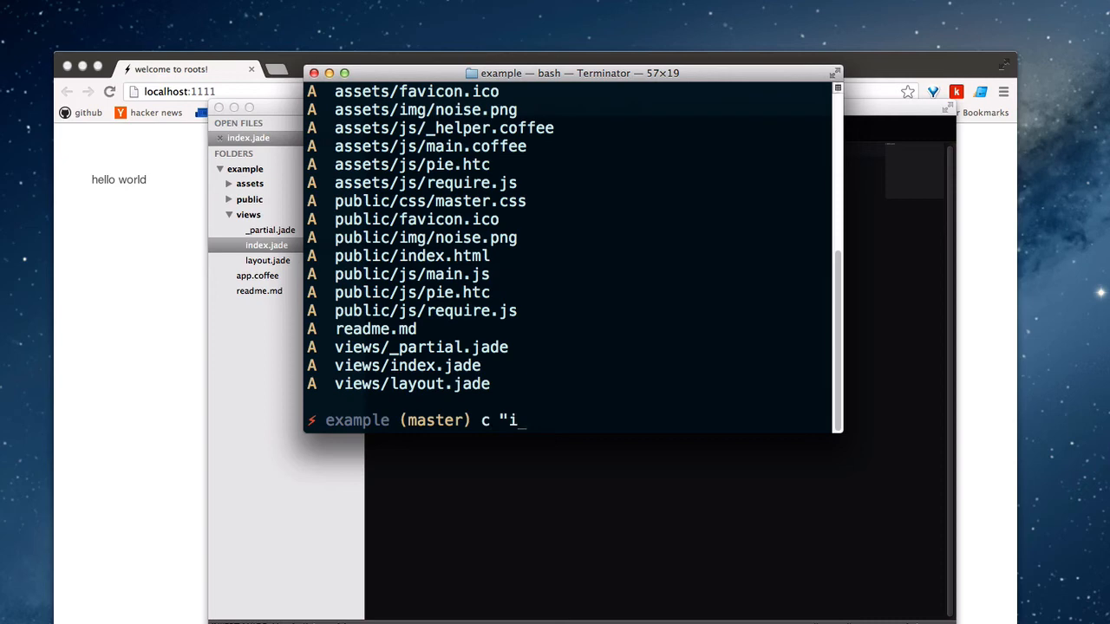
pyautogui.write('nitial commit')
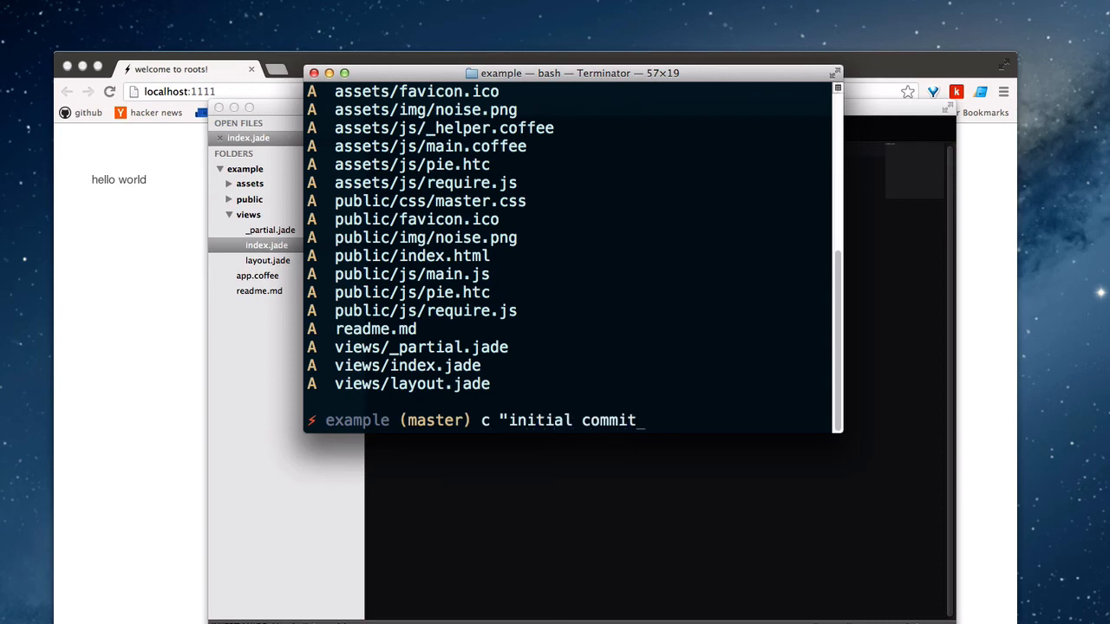
pyautogui.press('Return')
pyautogui.write('s')
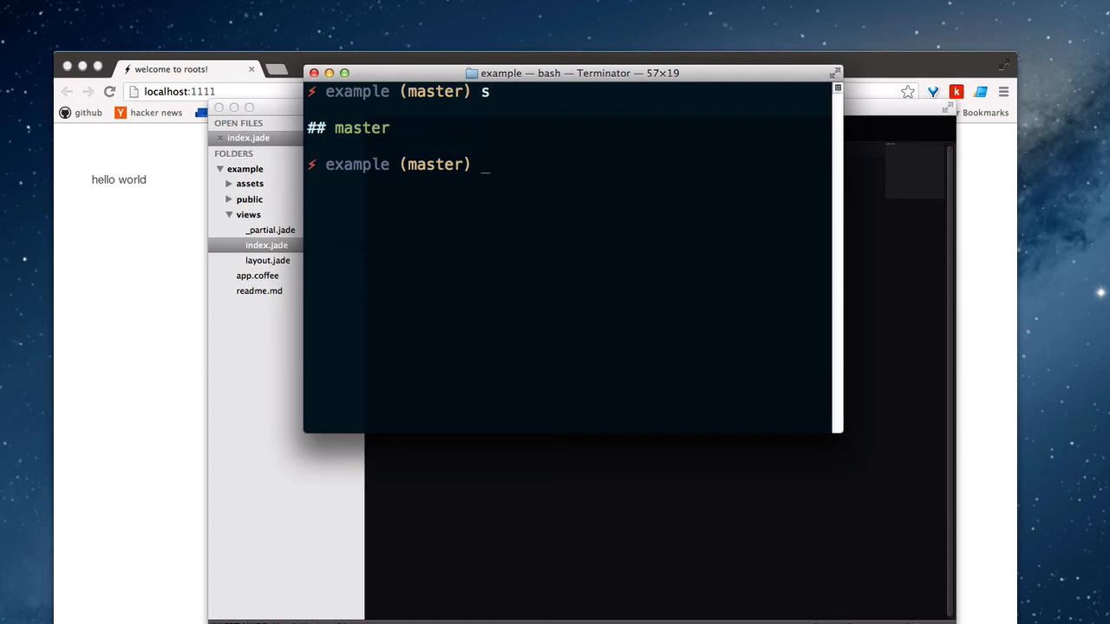
pyautogui.write('roots deploy')
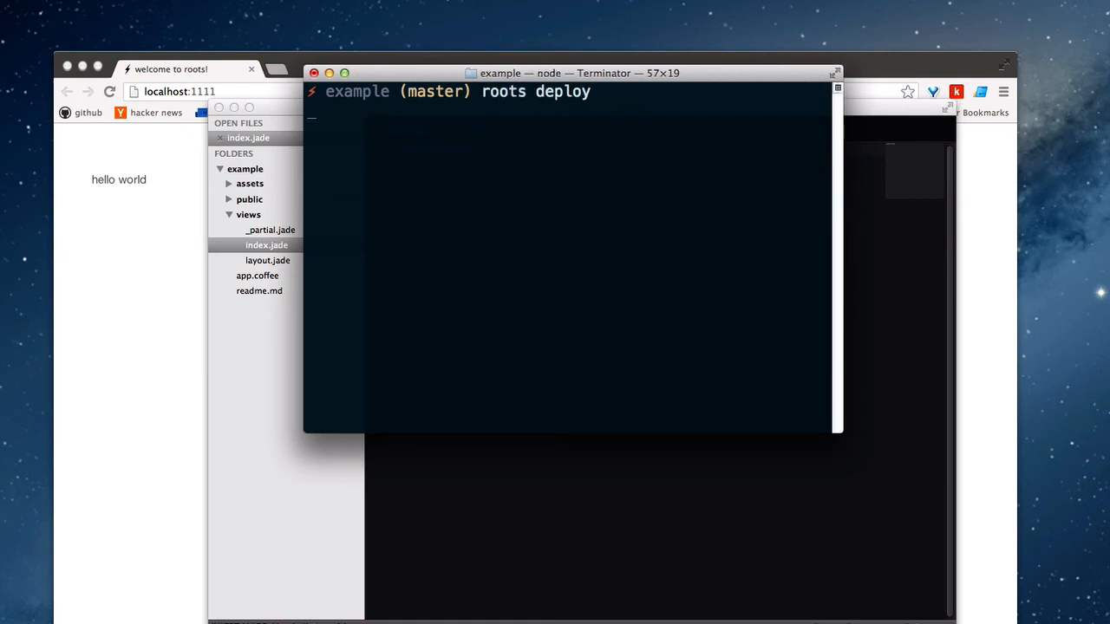
# Run roots deploy to push and launch the project on Heroku as fast-springs-4762.
pyautogui.press('Return')
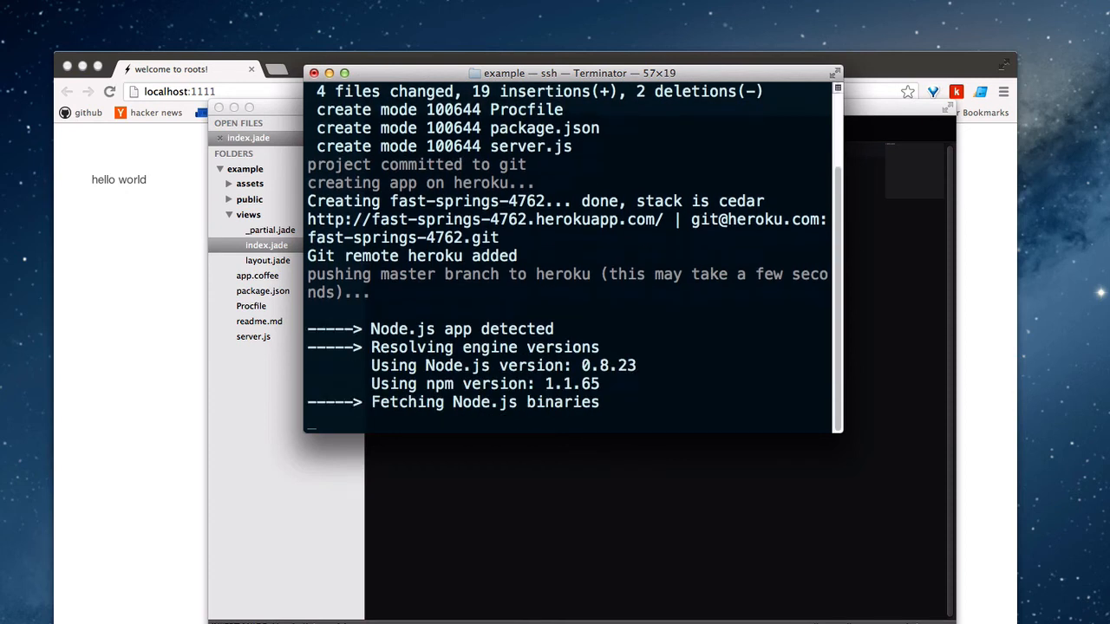
pyautogui.moveTo(570, 14)
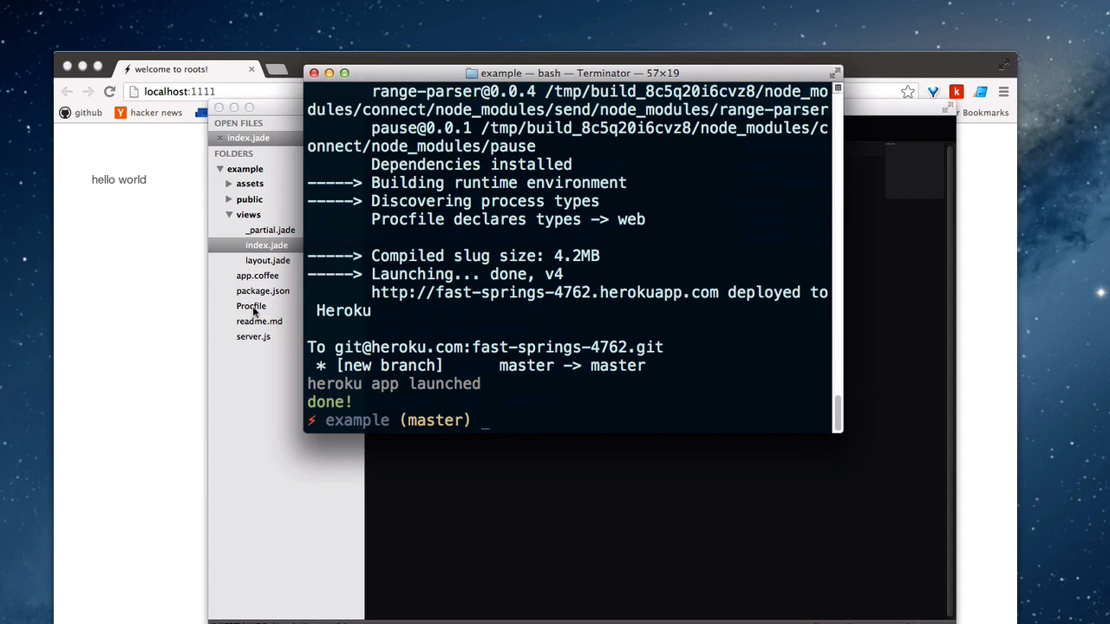
pyautogui.moveTo(267, 347)
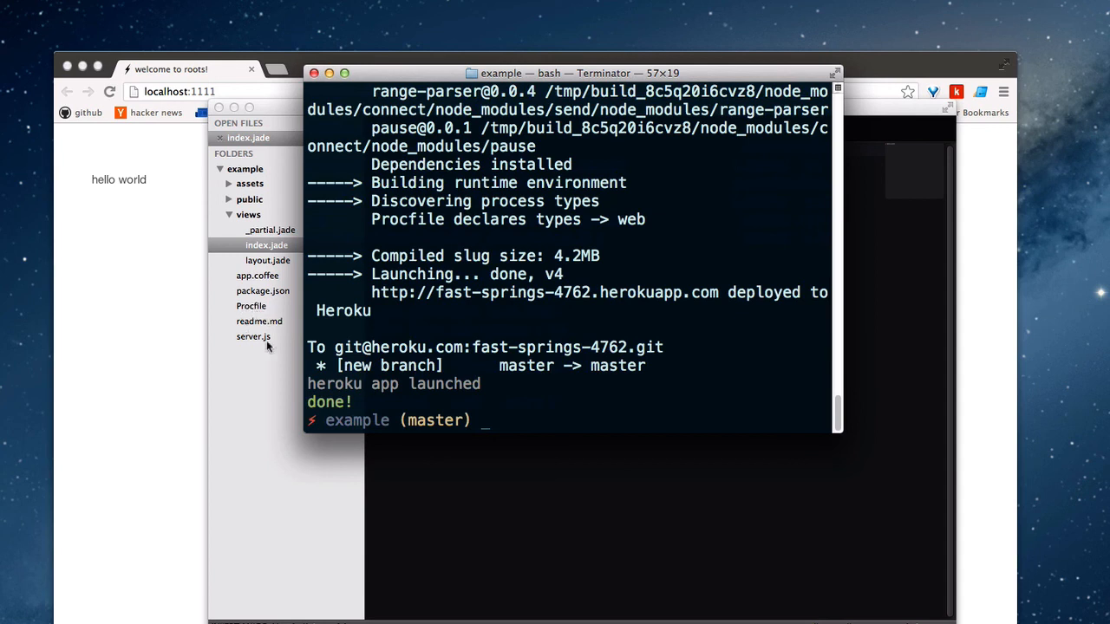
pyautogui.moveTo(264, 337)
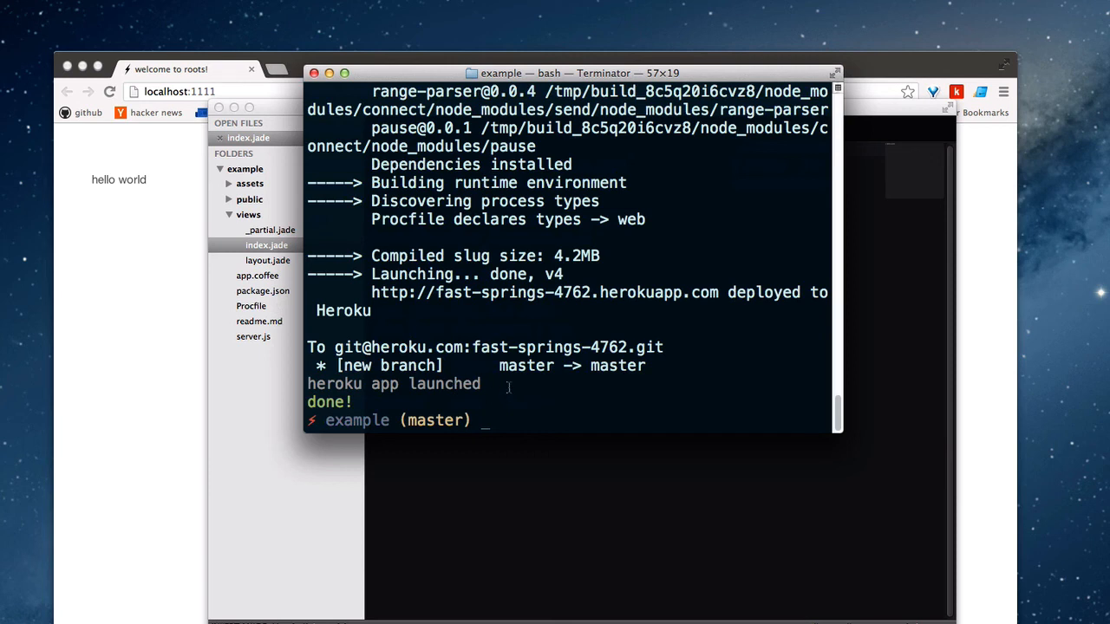
pyautogui.write('h')
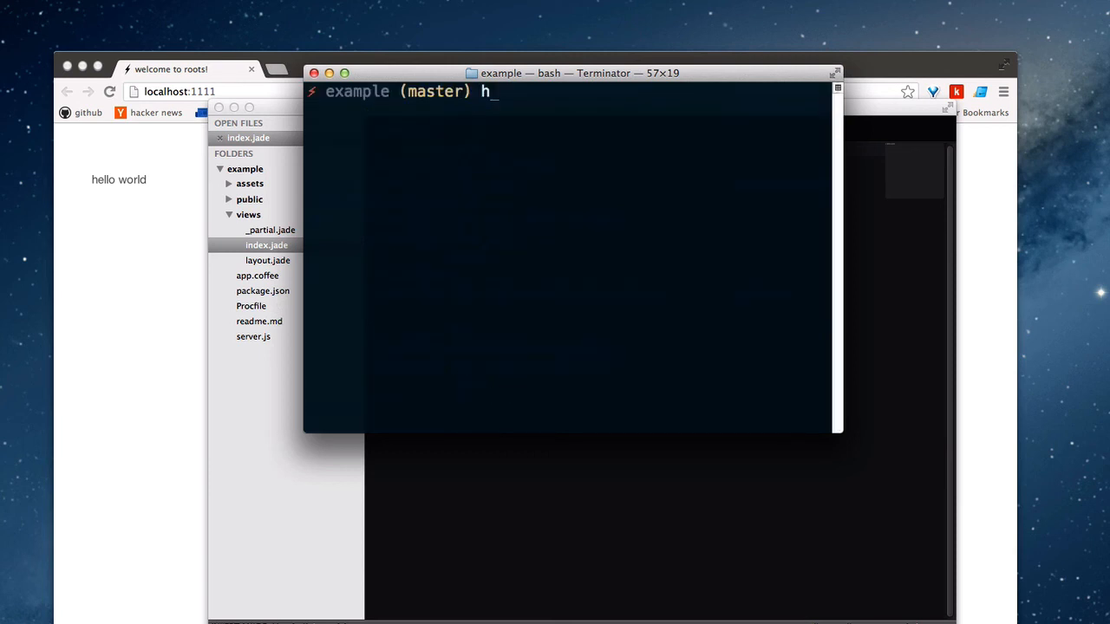
# Run heroku open to load fast-springs-4762.herokuapp.com showing hello world in Chrome.
pyautogui.write('eroku open')
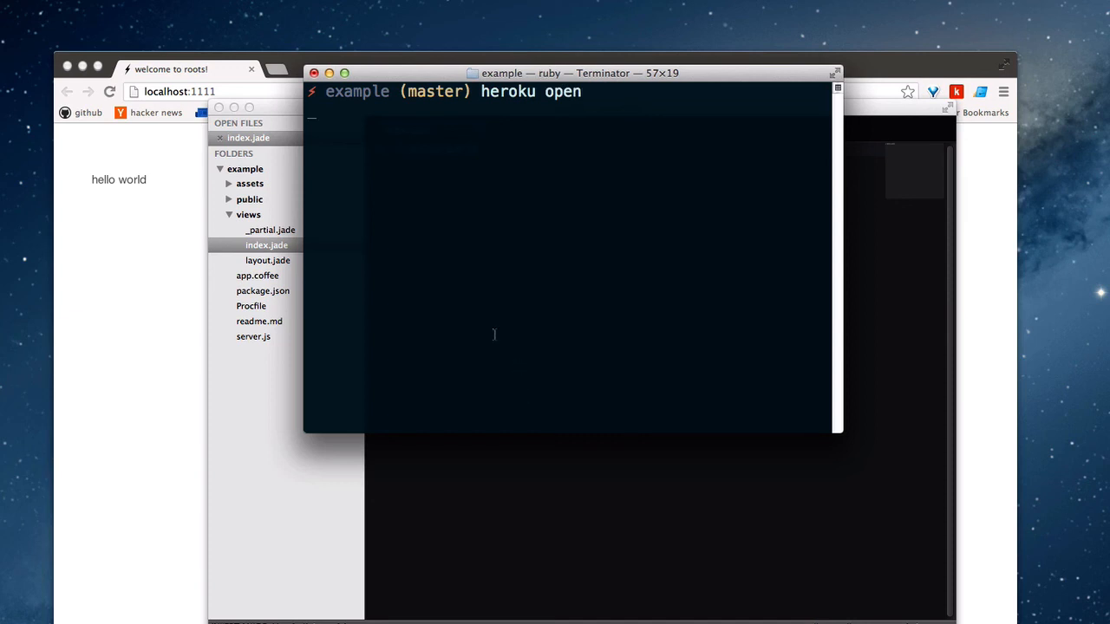
pyautogui.press('Return')
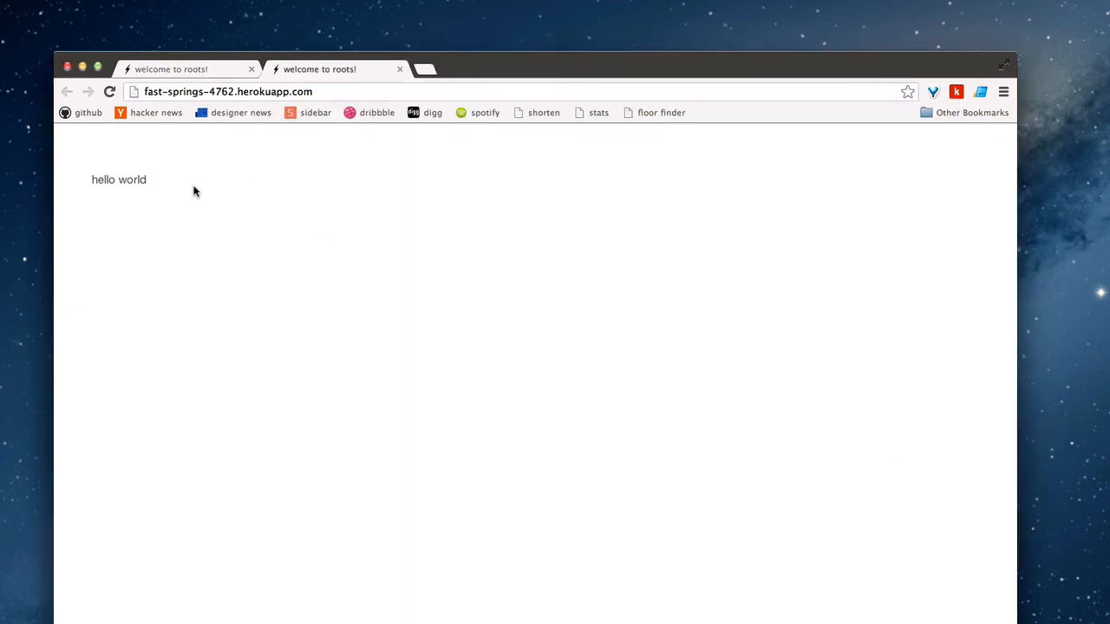
pyautogui.moveTo(302, 175)
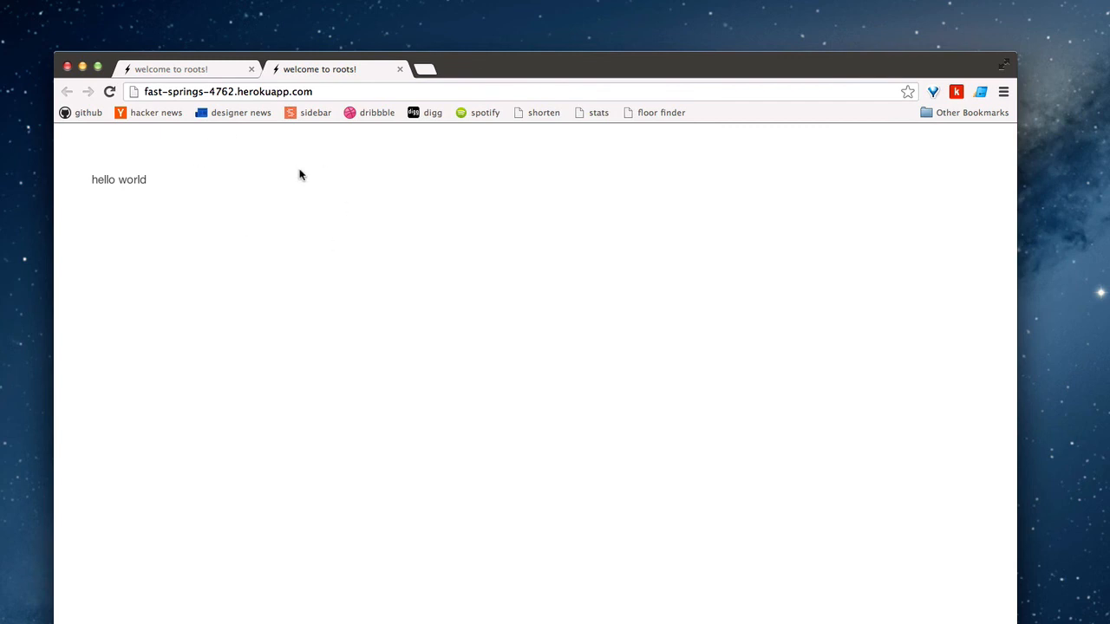
pyautogui.moveTo(279, 160)
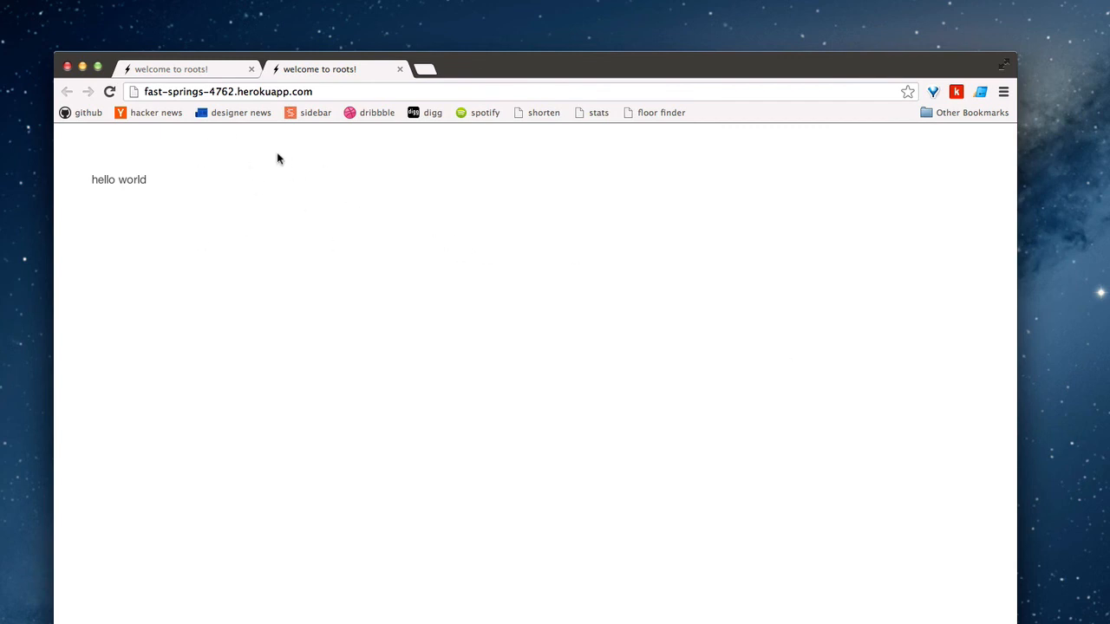
pyautogui.moveTo(352, 184)
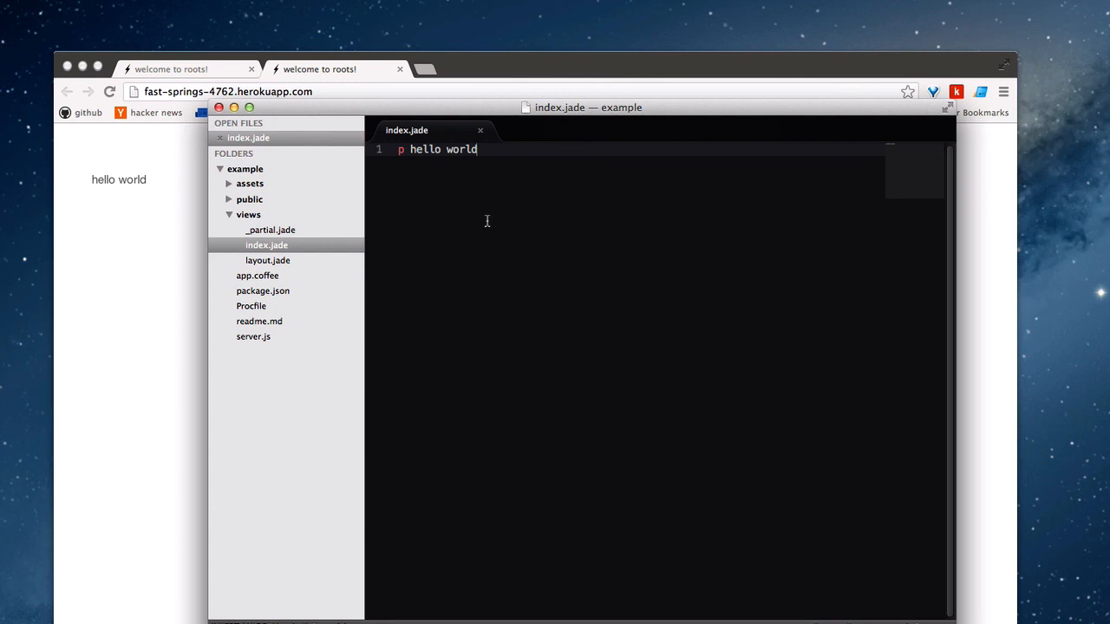
pyautogui.moveTo(271, 201)
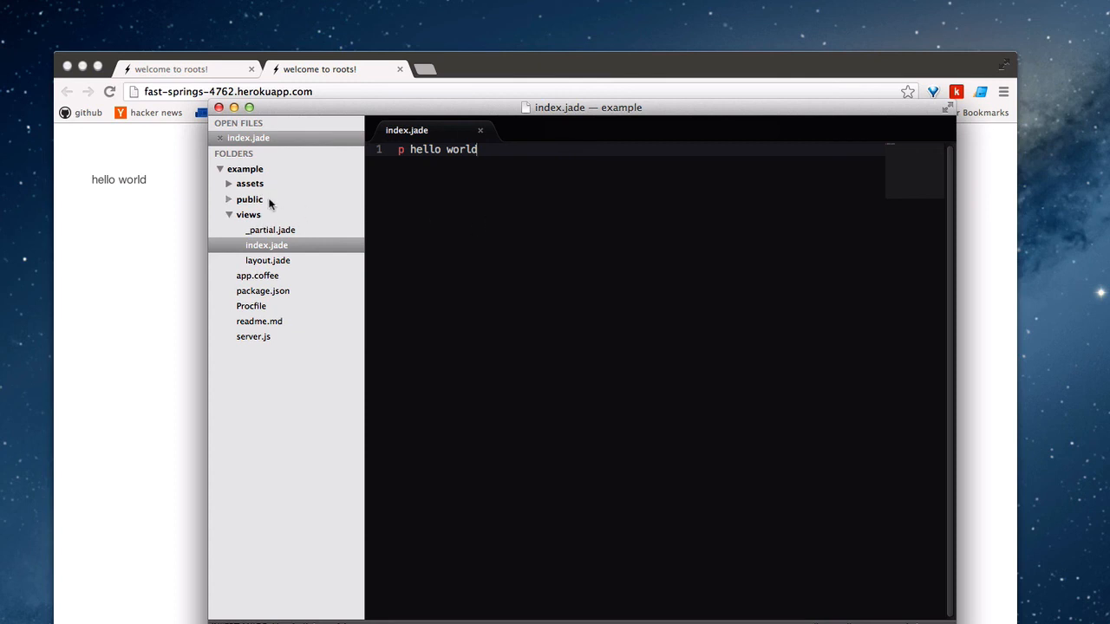
# Expand assets/css in the sidebar and open master.styl showing the 50px body padding.
pyautogui.click(250, 184)
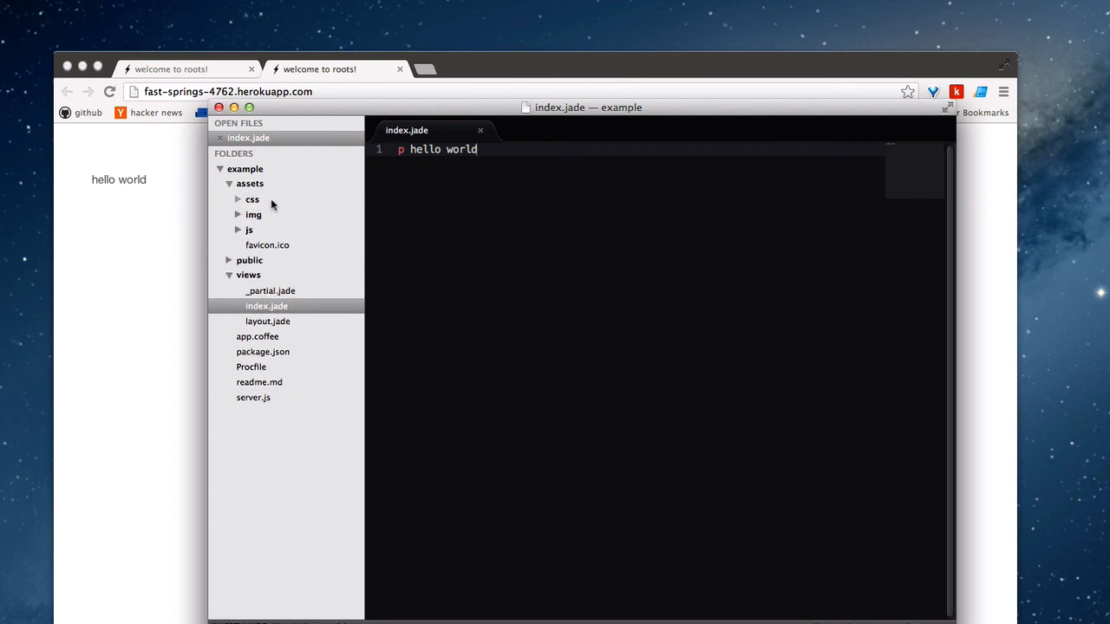
pyautogui.click(253, 200)
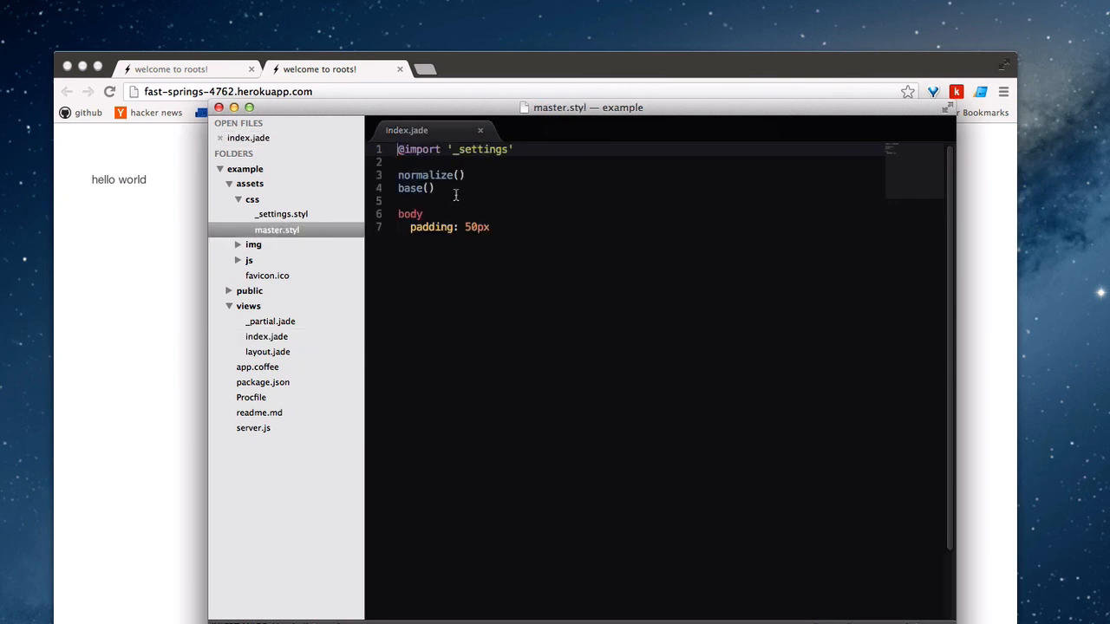
pyautogui.moveTo(458, 215)
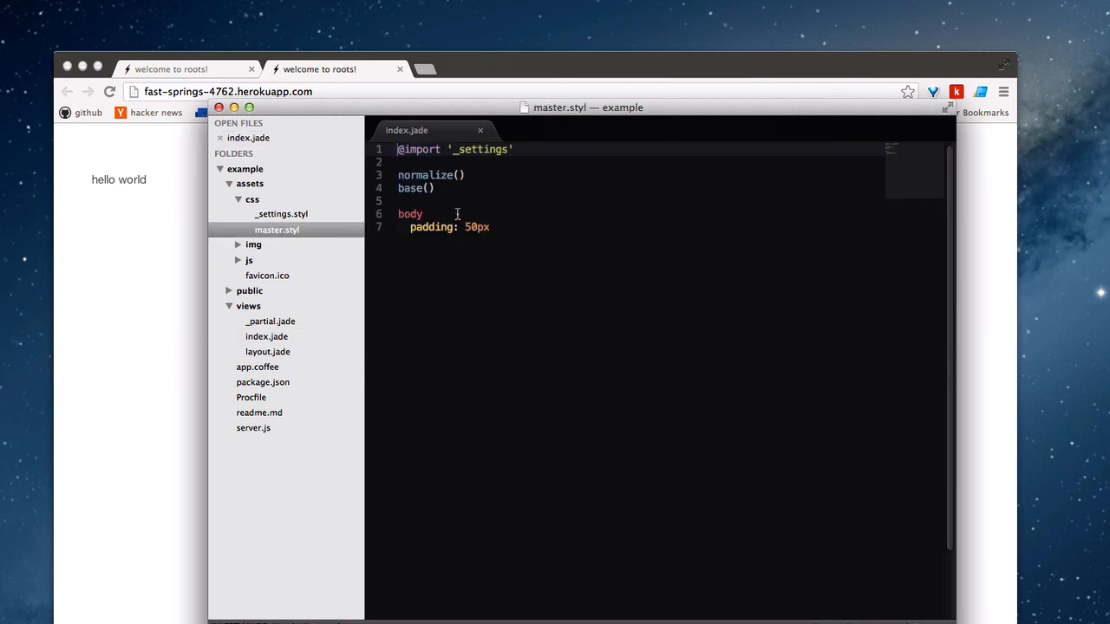